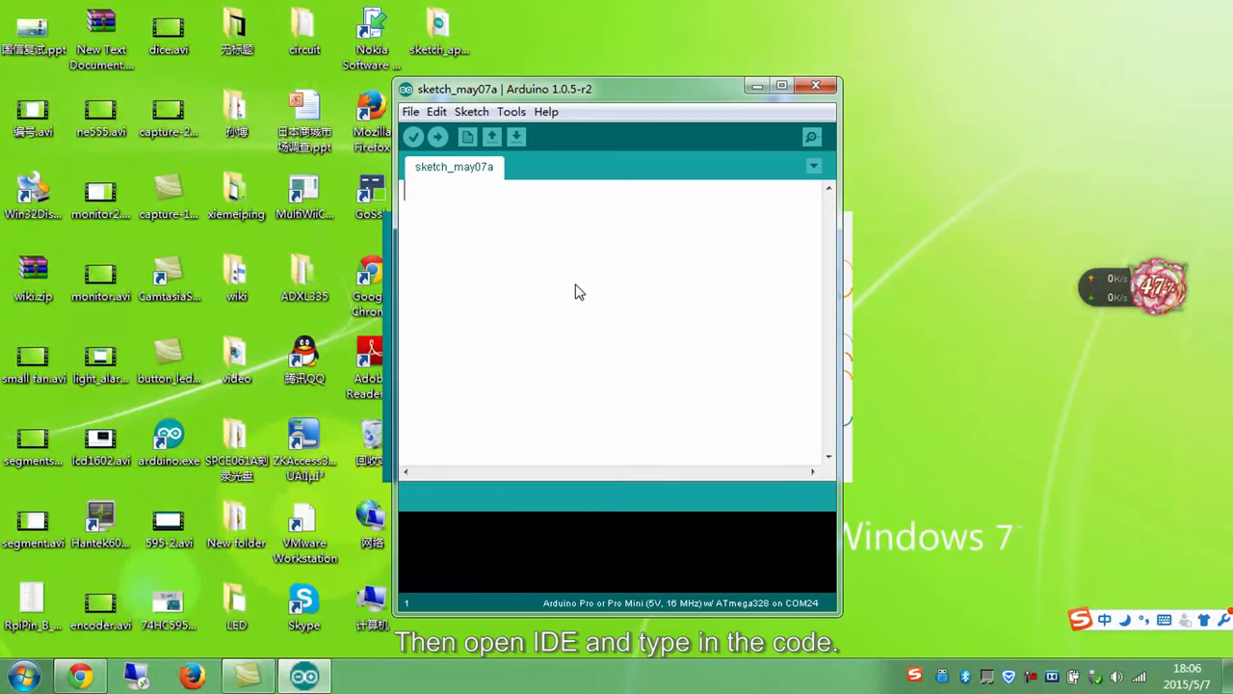
- With the window maximized, write #include <LiquidCrystal.h> and const int analogIn=A0;
left_click(781, 85)
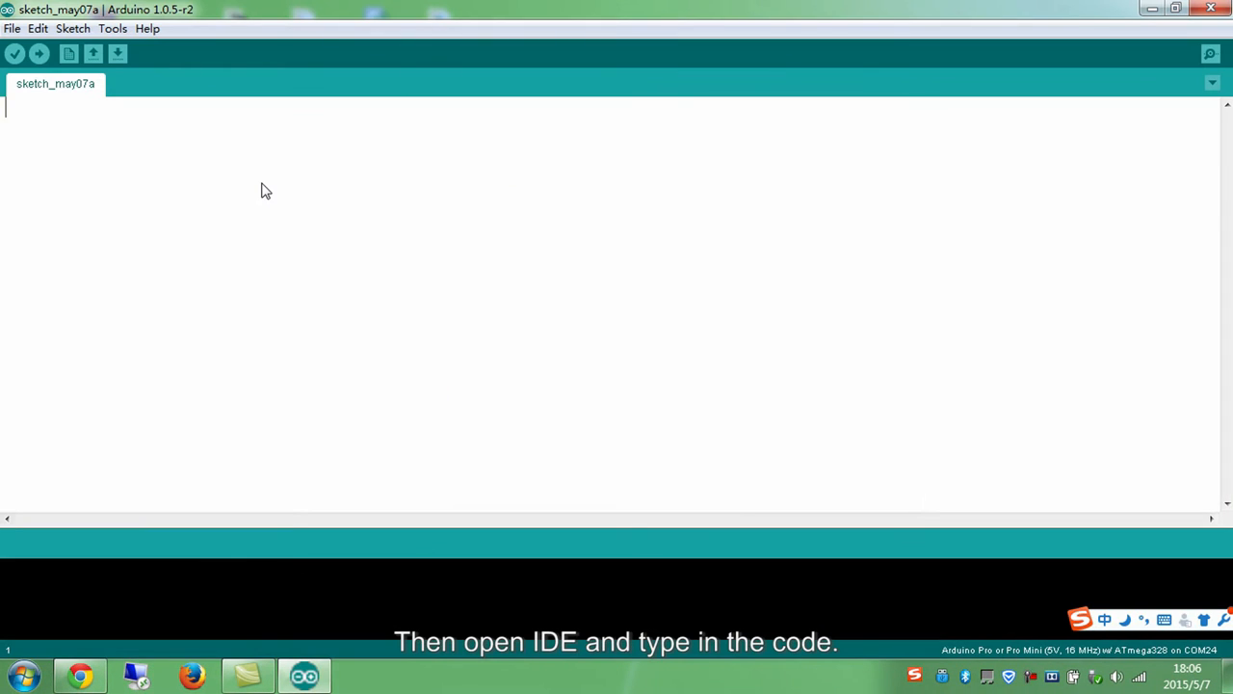
type("#include")
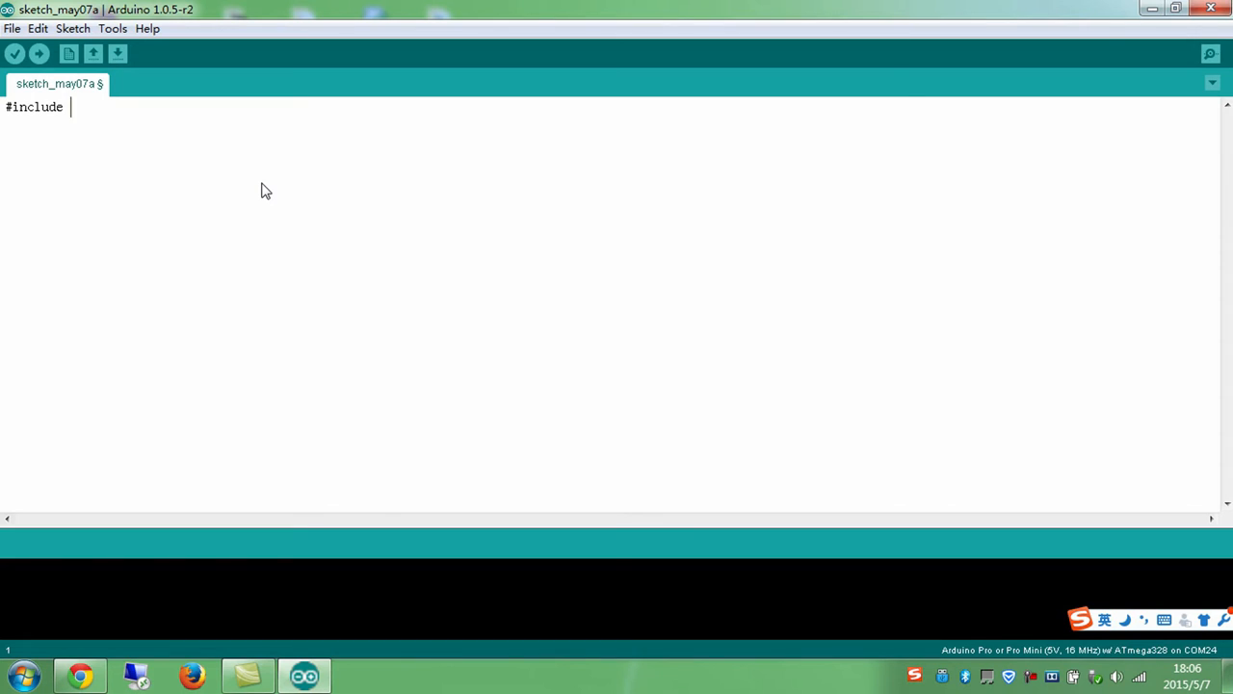
type("<LiquidCrystal>")
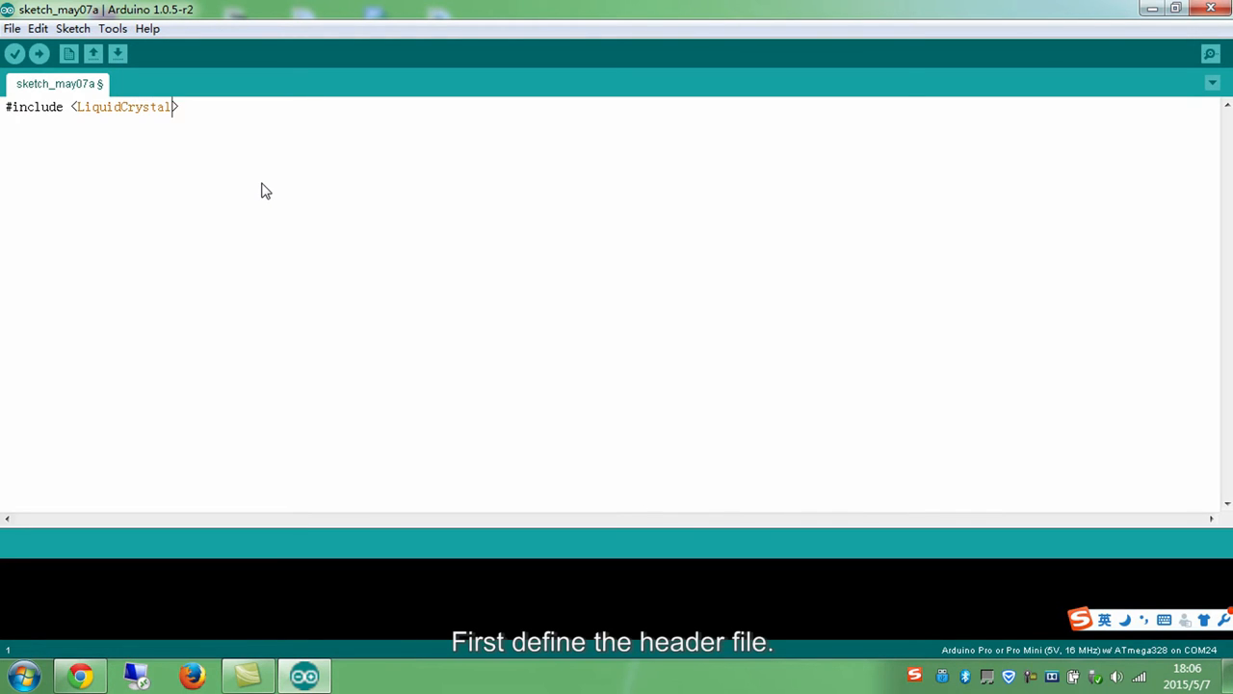
type(".h>")
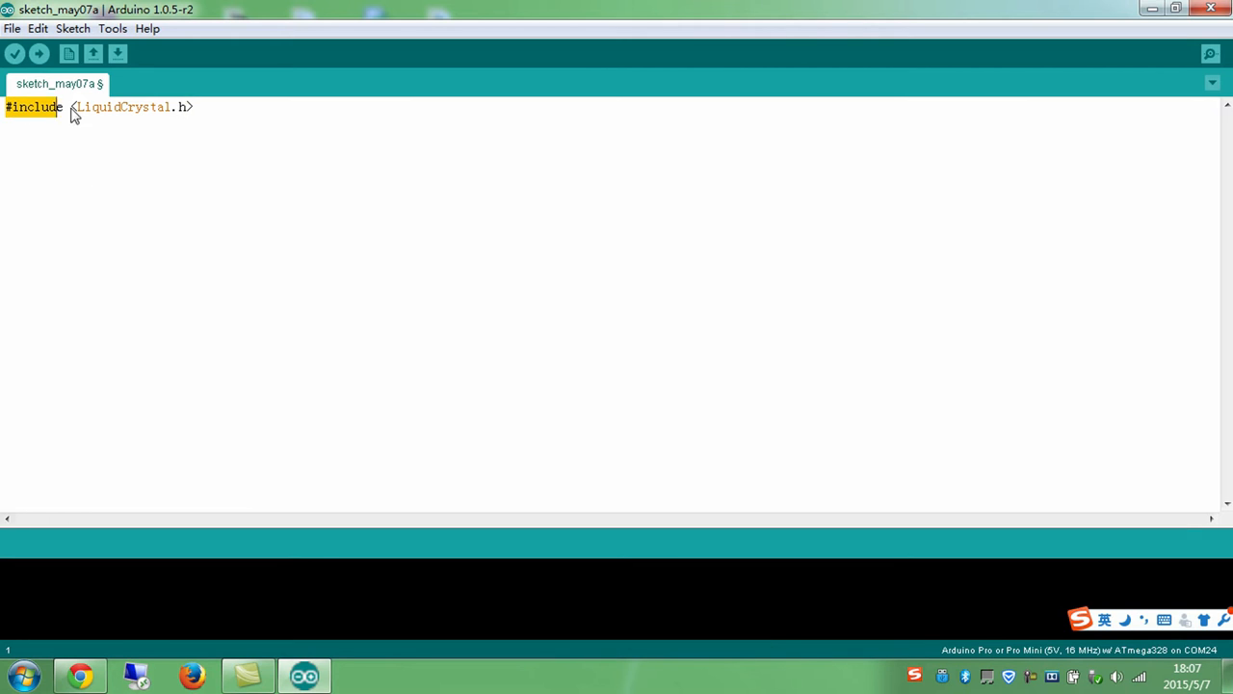
type("const")
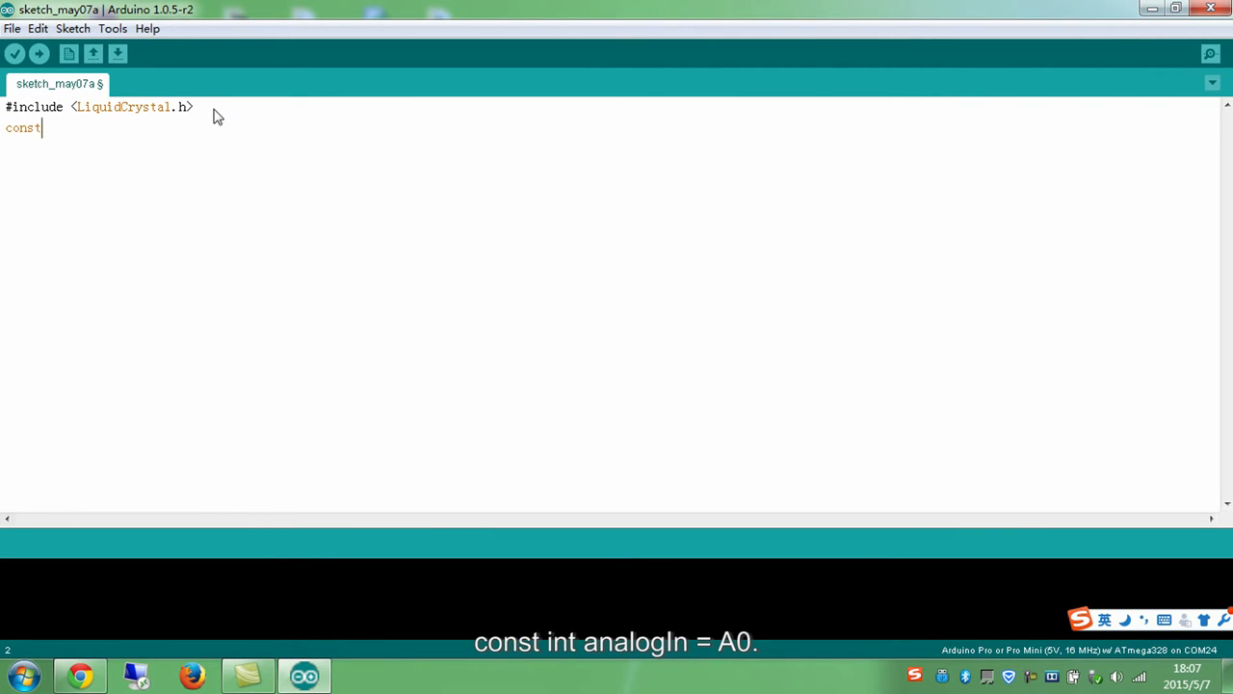
type("int analog")
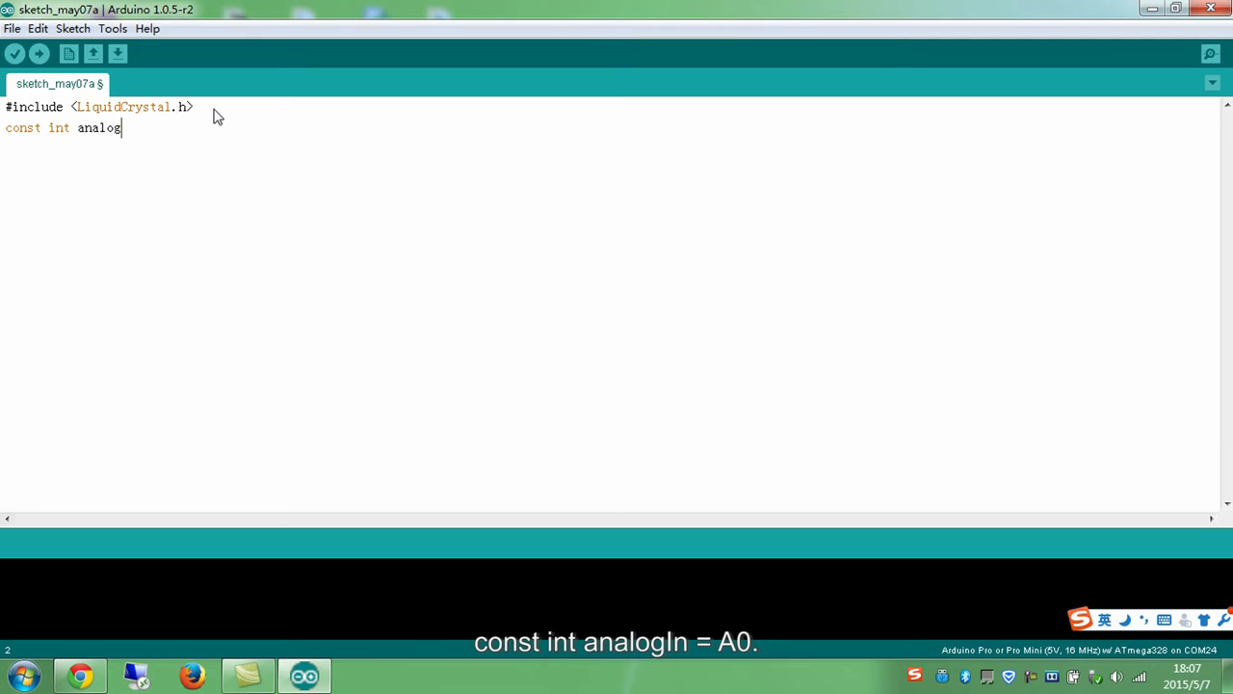
type("In=A0;")
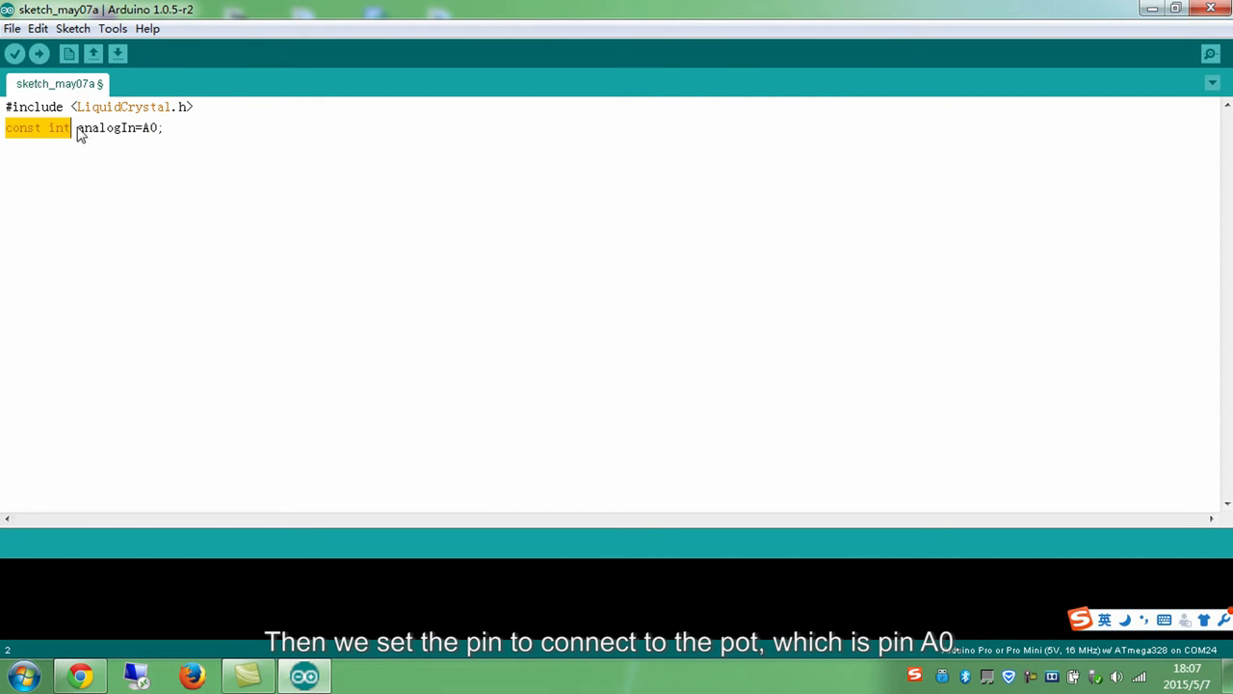
double_click(106, 127)
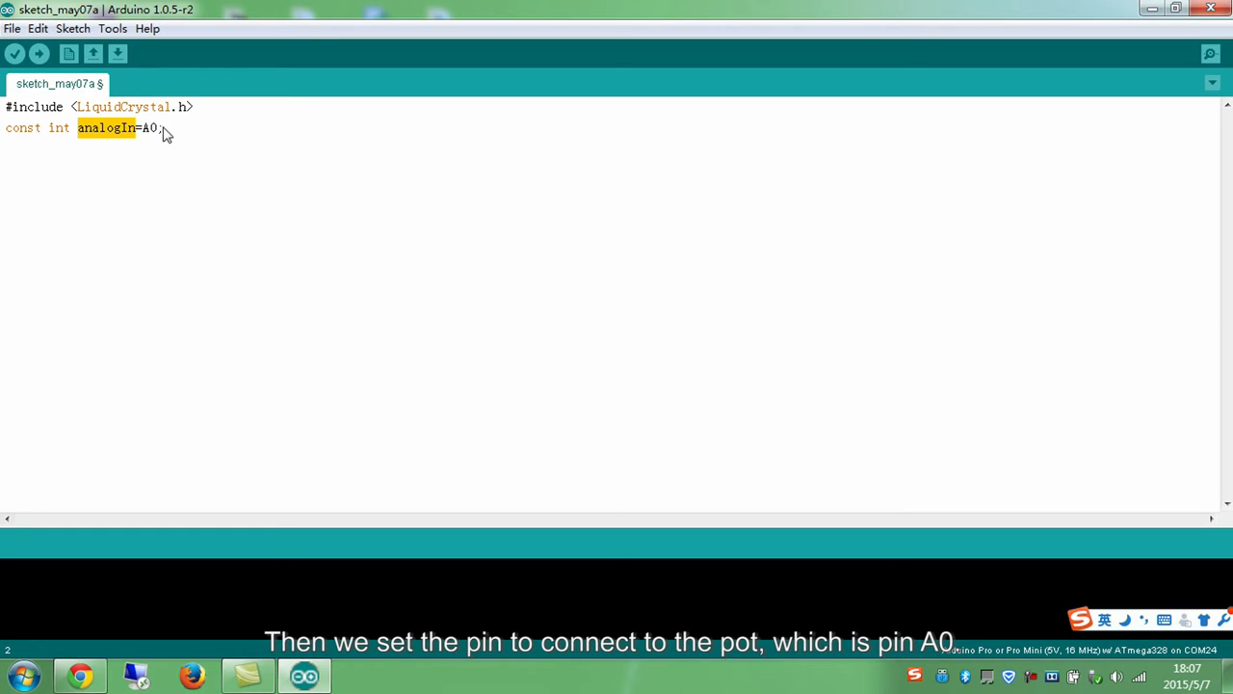
- Write the line LiquidCrystal lcd(4, 6, 10, 11, 12, 13);
type("L")
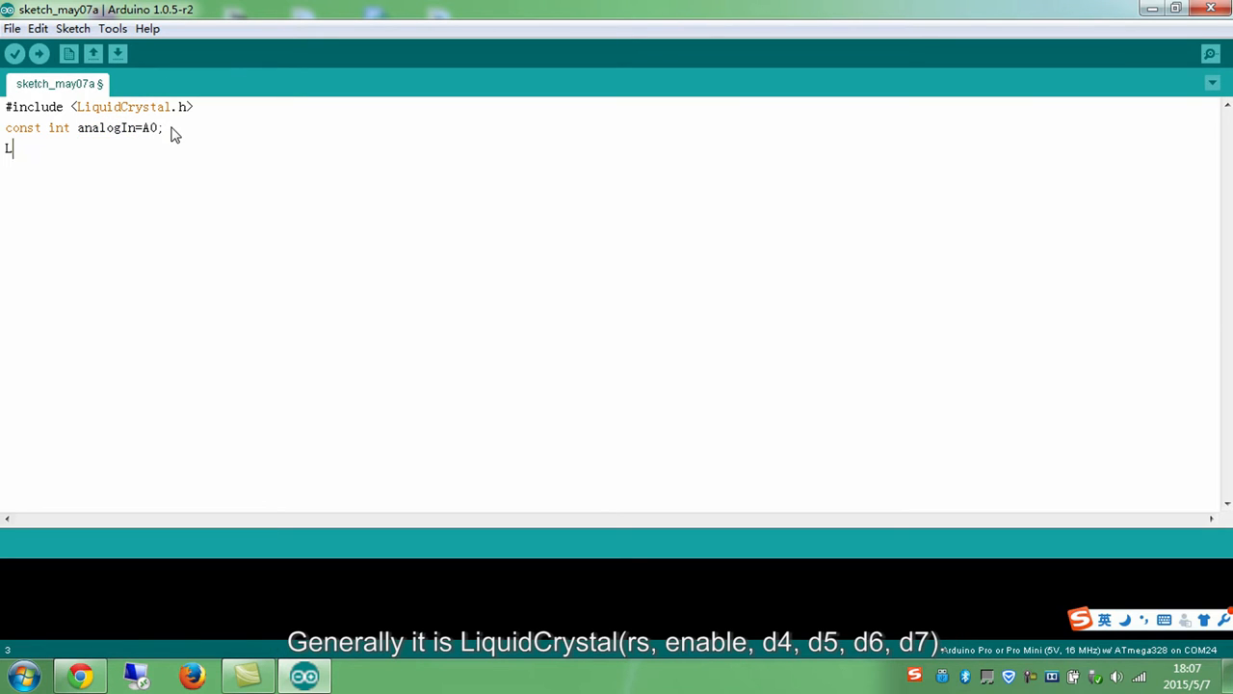
type("iquidCrystal")
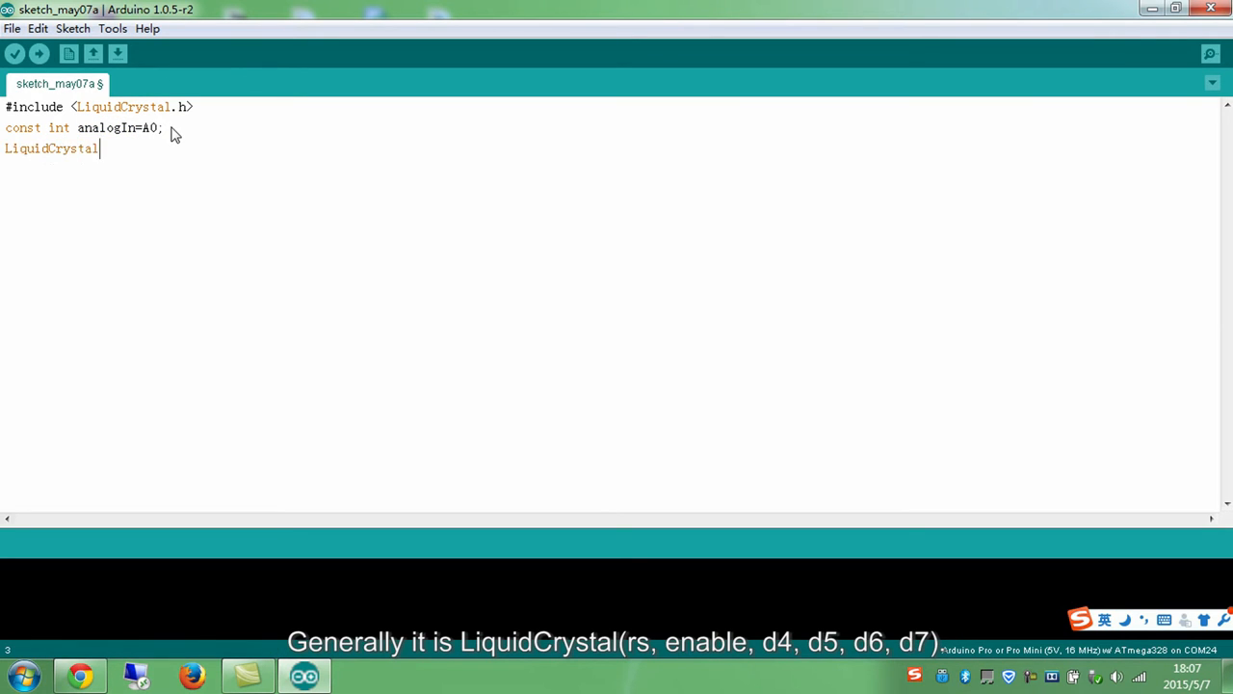
type("lcd(")
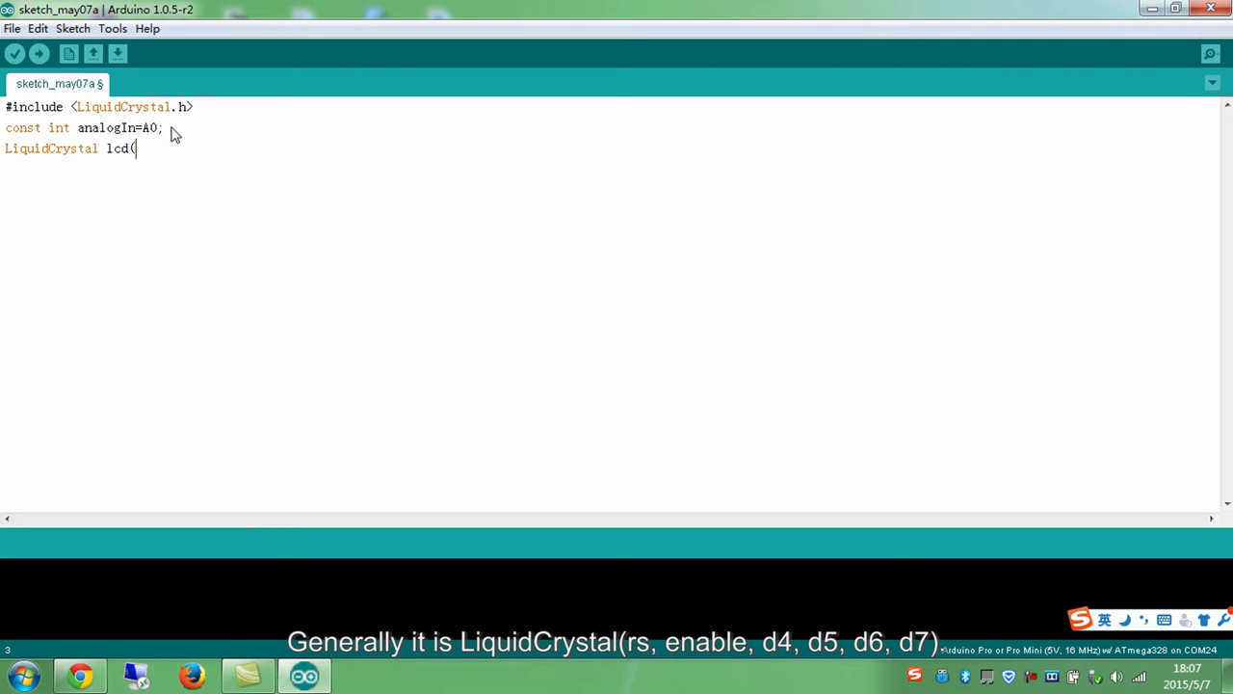
type("4, 6, 10")
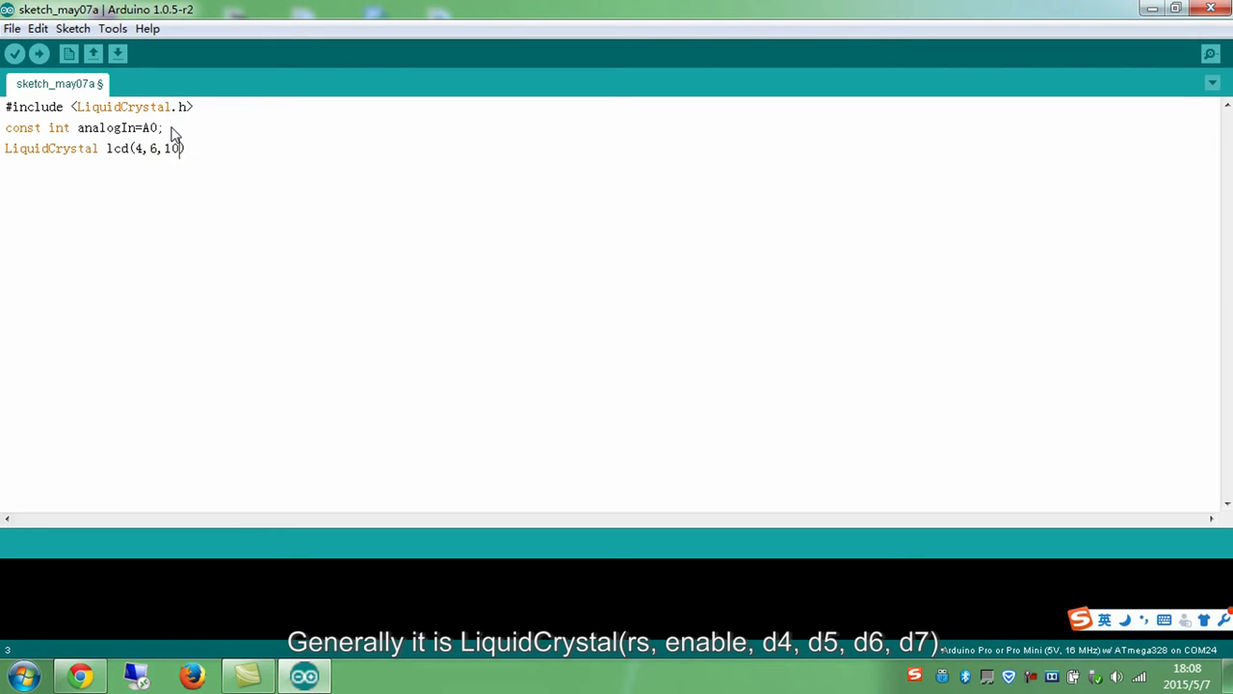
type(", 11, 12, 13")
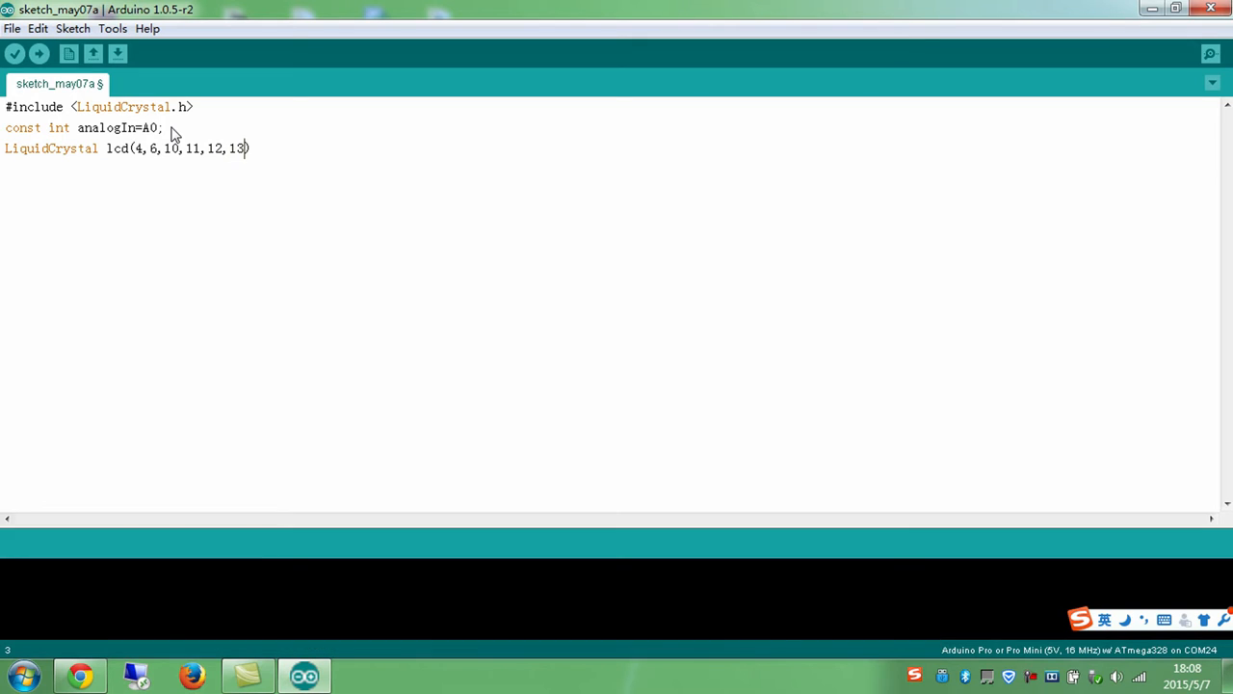
type(";")
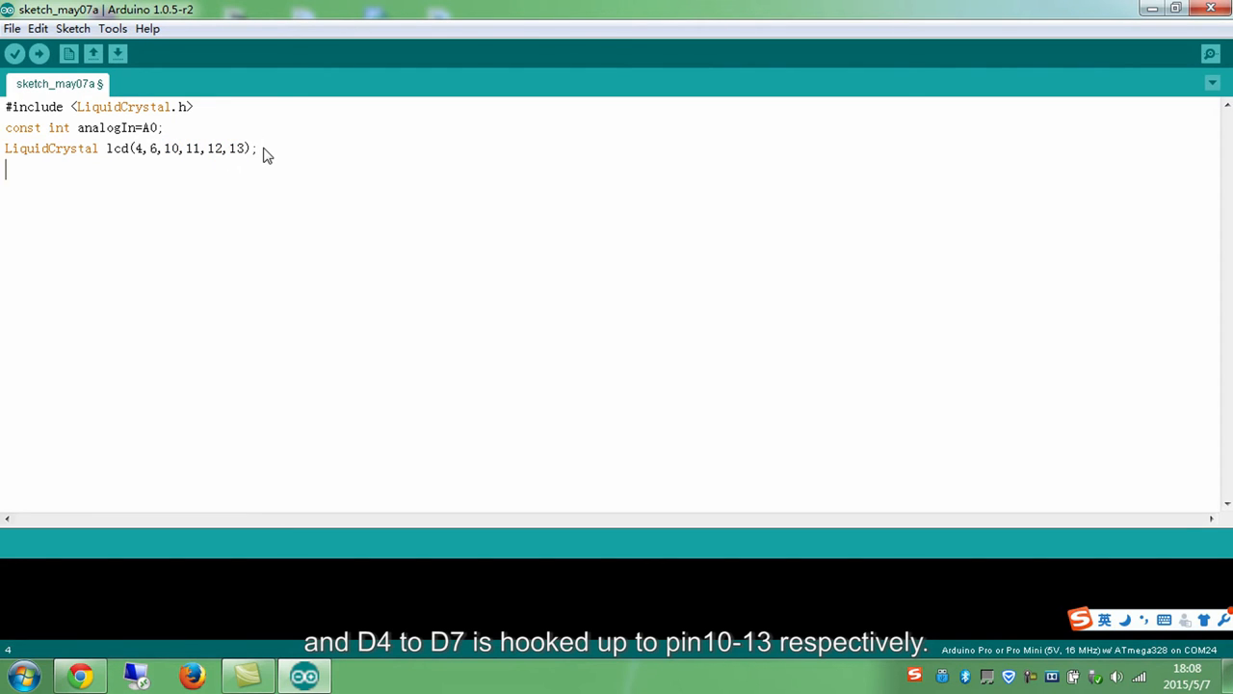
- Write float val=0; and highlight the float type and its 0 value
type("float val")
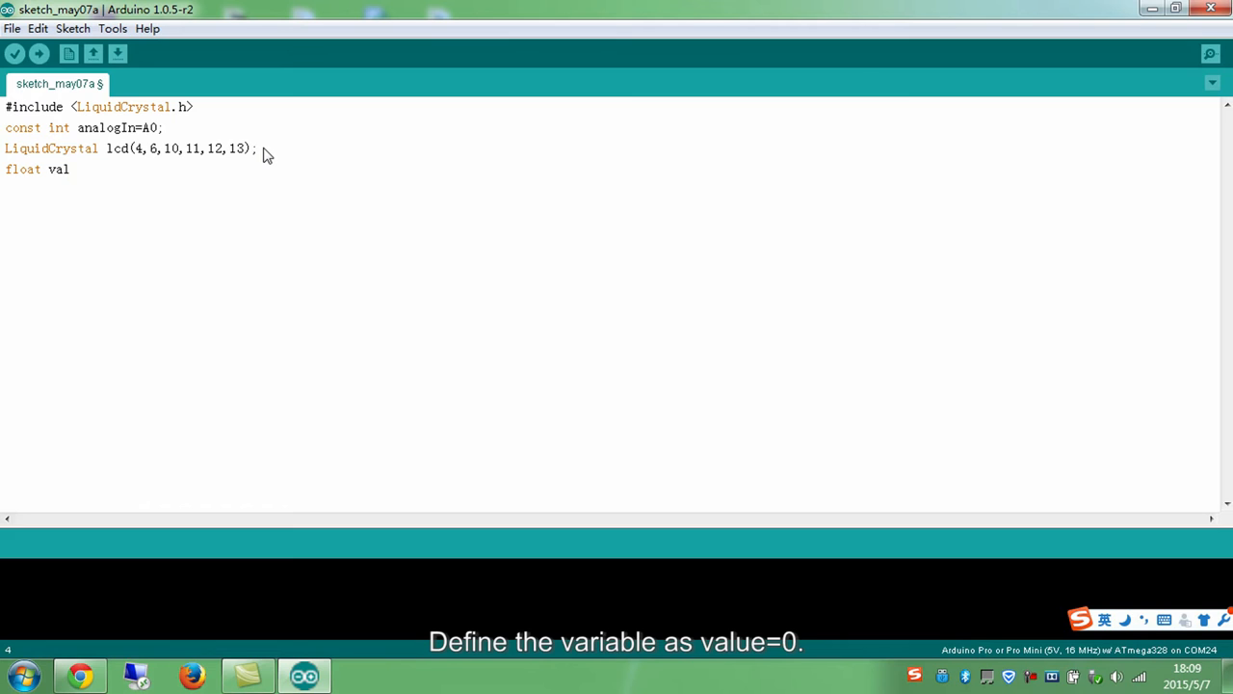
type("=0;")
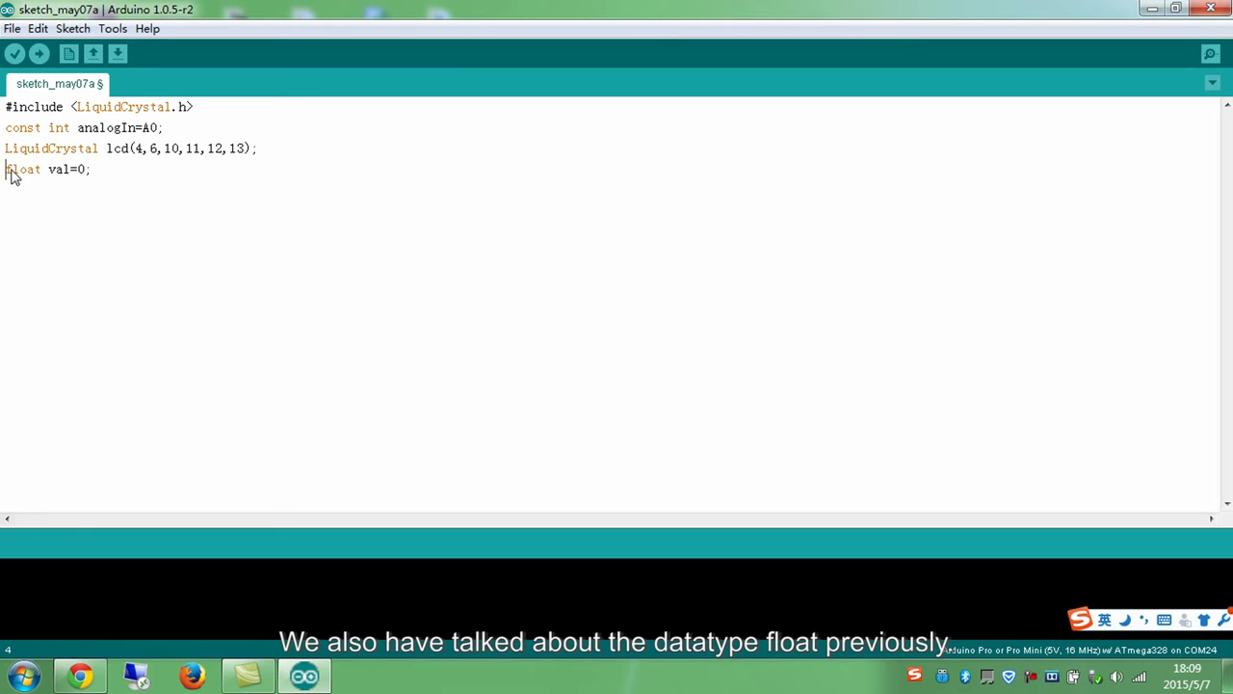
double_click(23, 168)
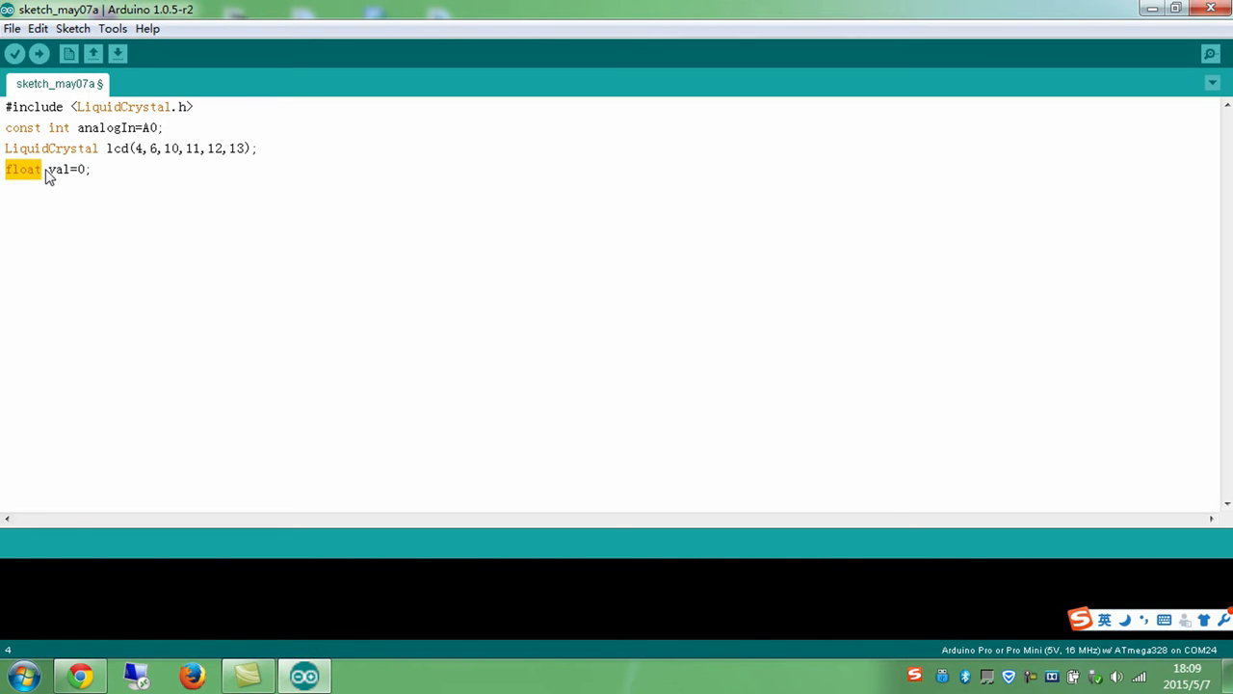
double_click(59, 169)
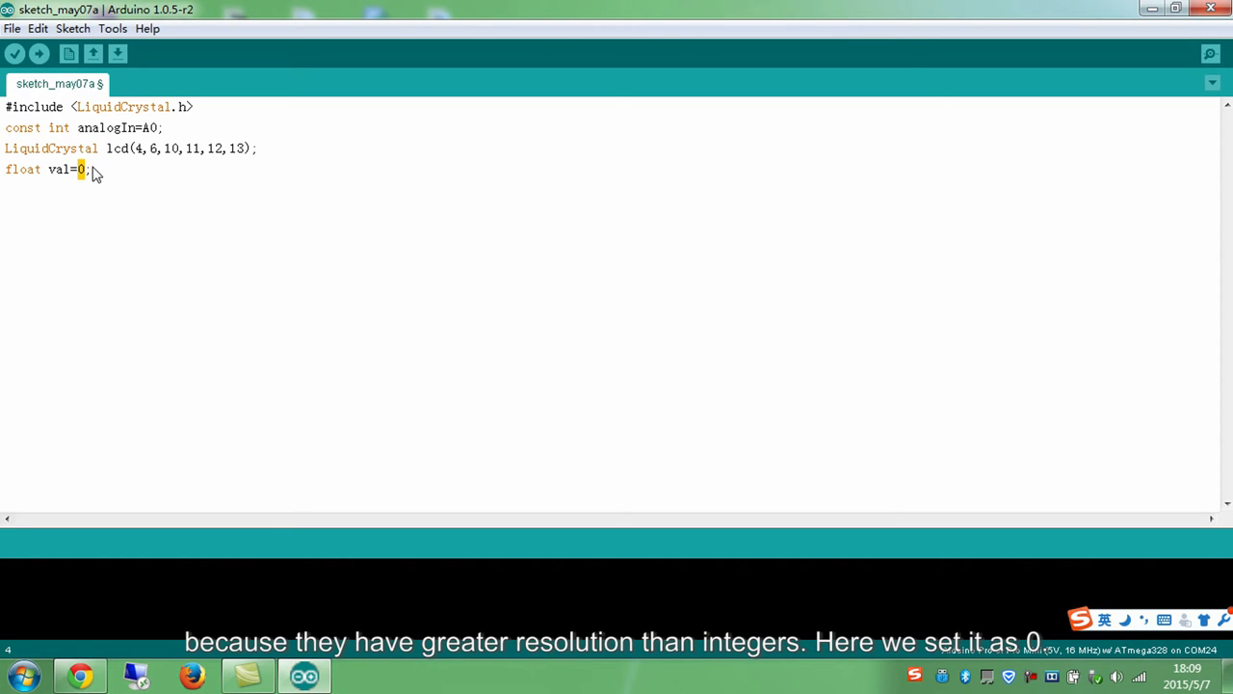
- Write void setup() containing Serial.begin(9600); and highlight the 9600 baud value
type("voi")
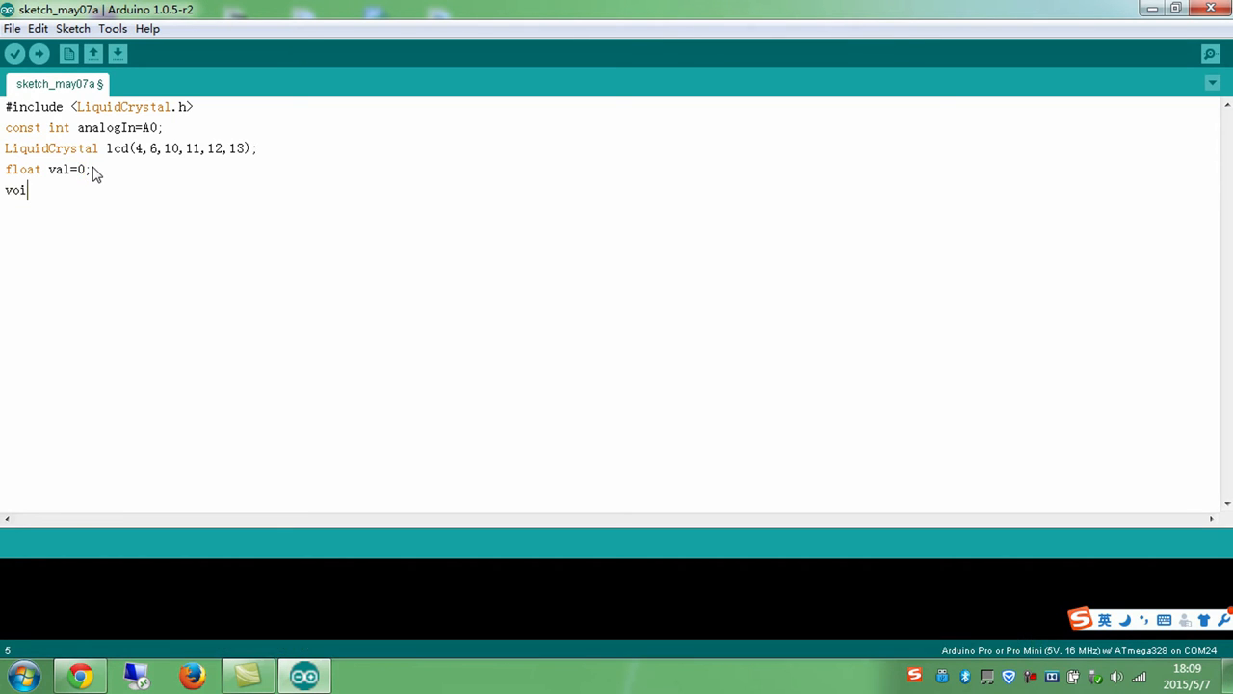
type("d setup()")
type("Serial.")
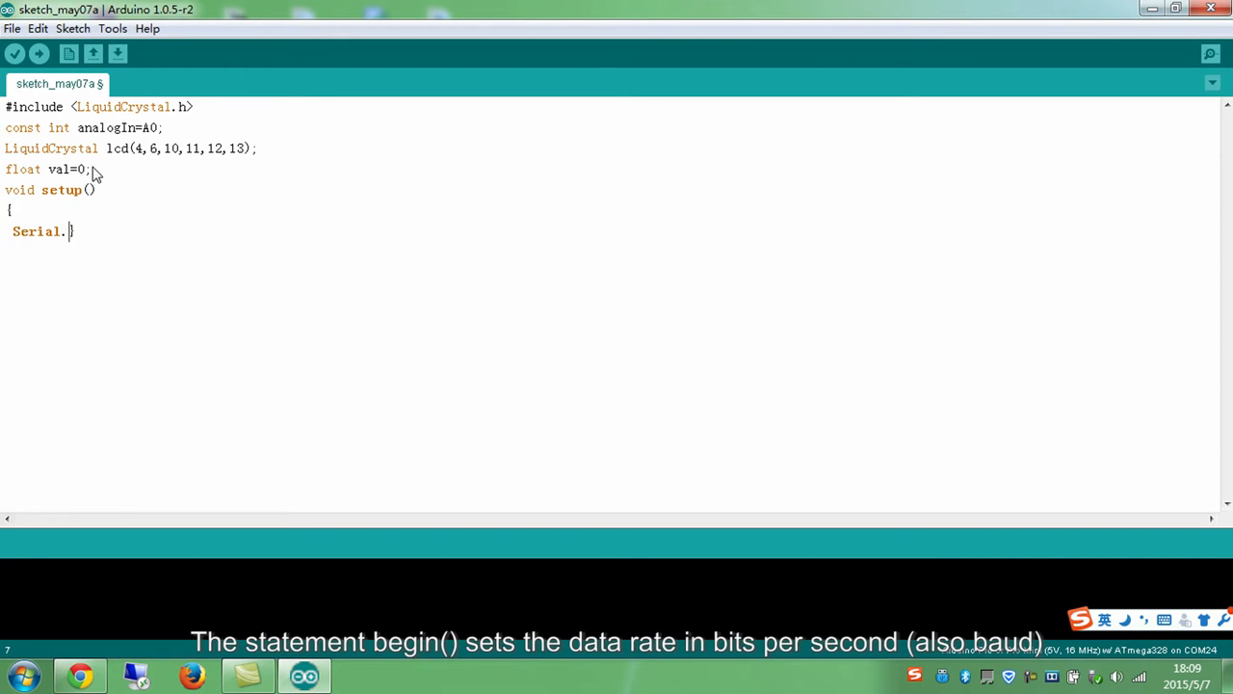
type("begin(9600);}")
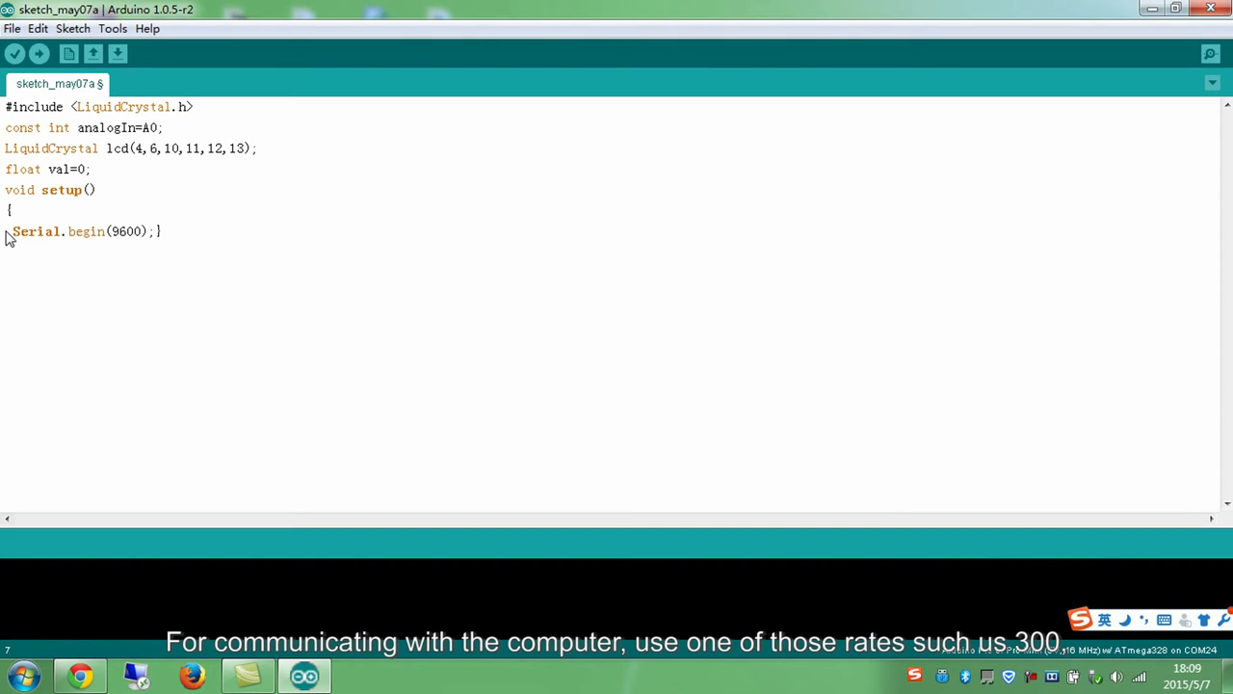
double_click(35, 231)
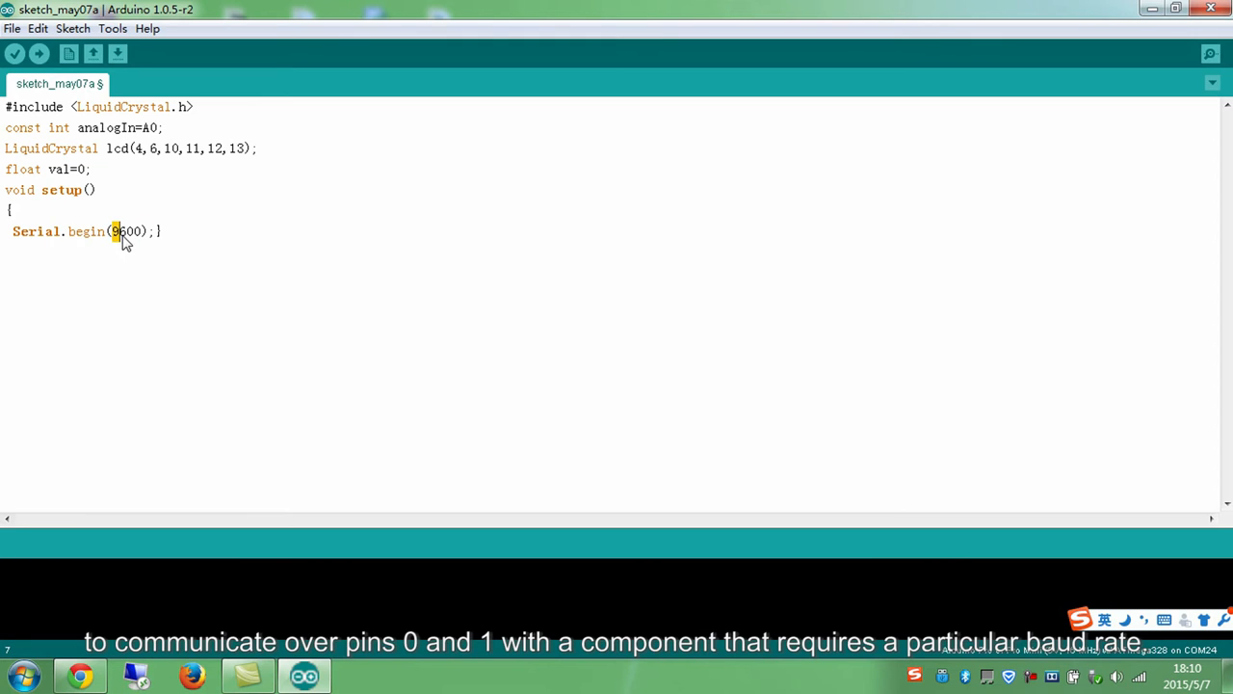
double_click(126, 231)
type("lcd")
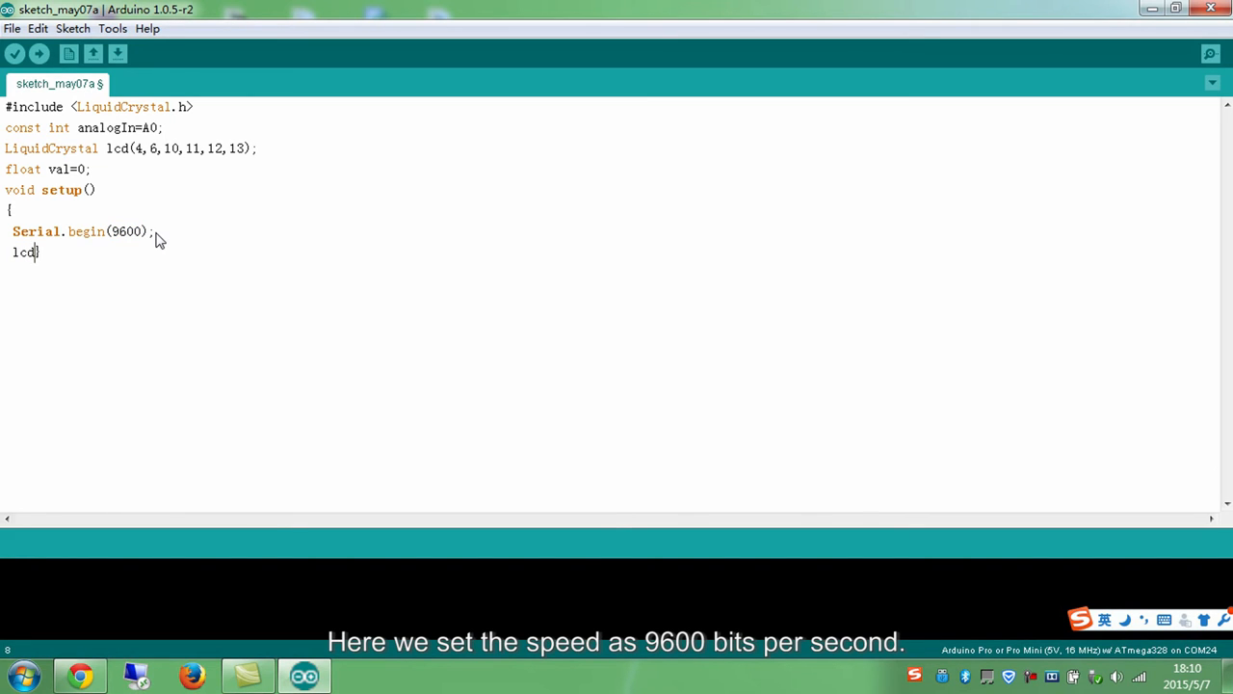
- Complete lcd.begin(16,2); and add lcd.print("Voltage Value:"); inside setup
type(".begin()")
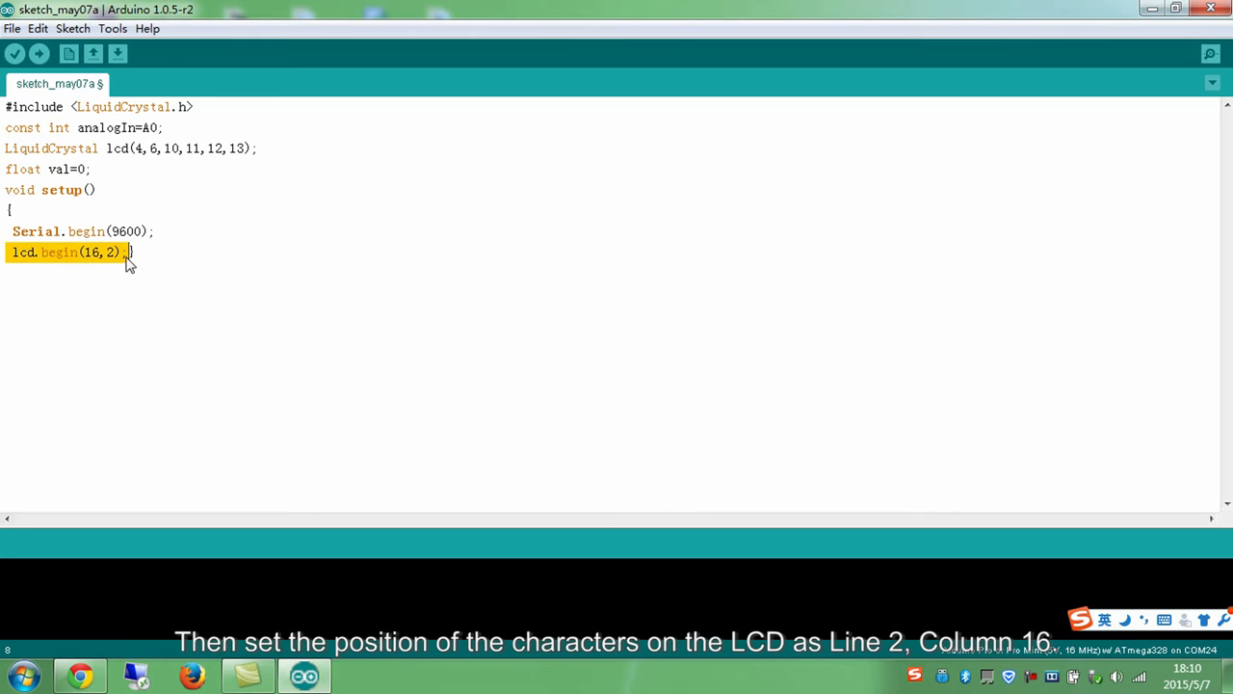
left_click(108, 252)
type("lcd.")
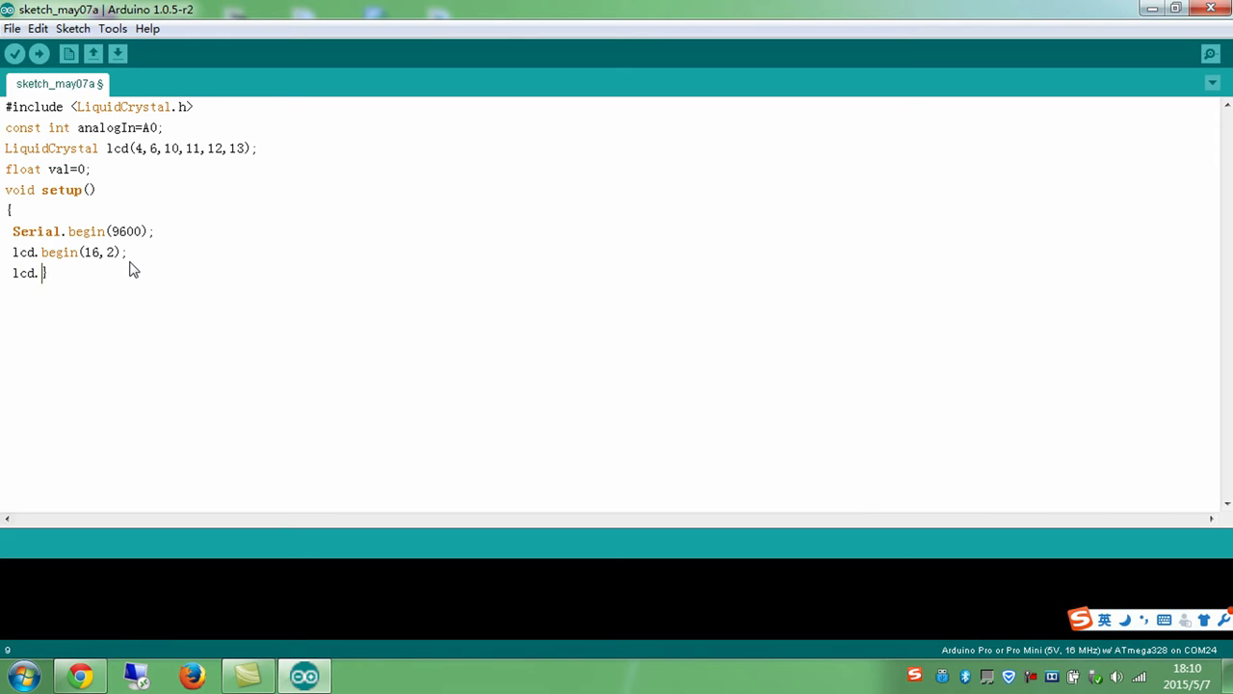
type("print()")
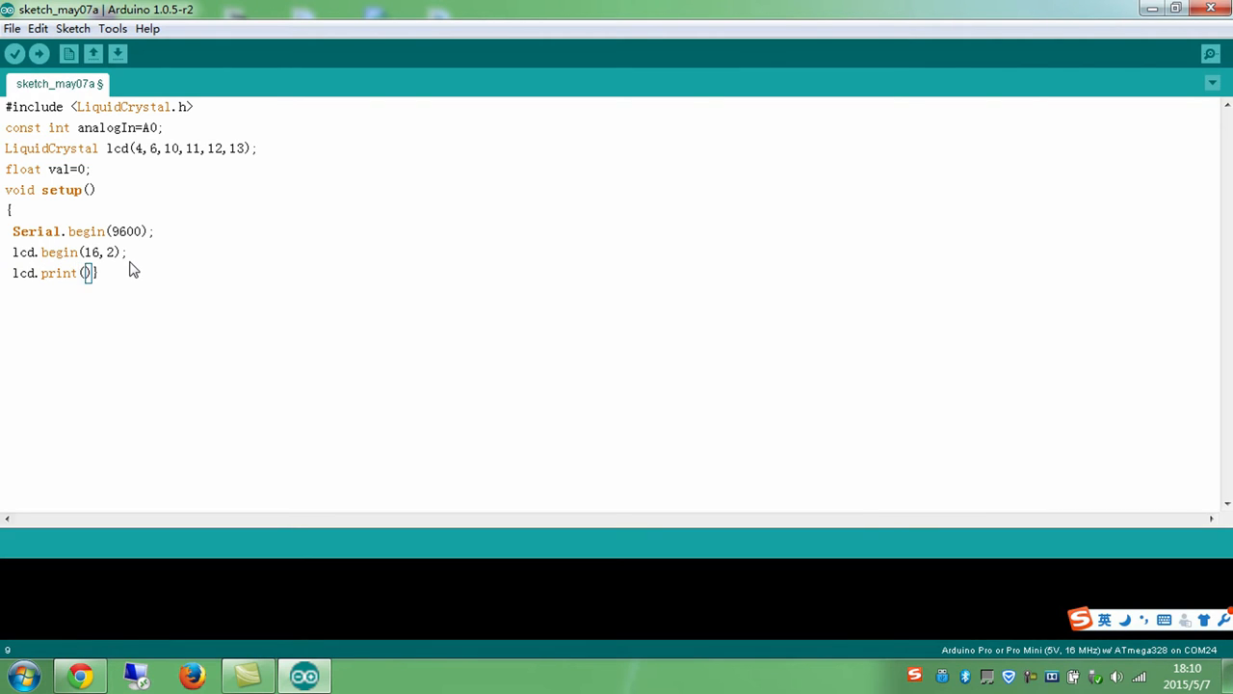
type("\"Volt\"")
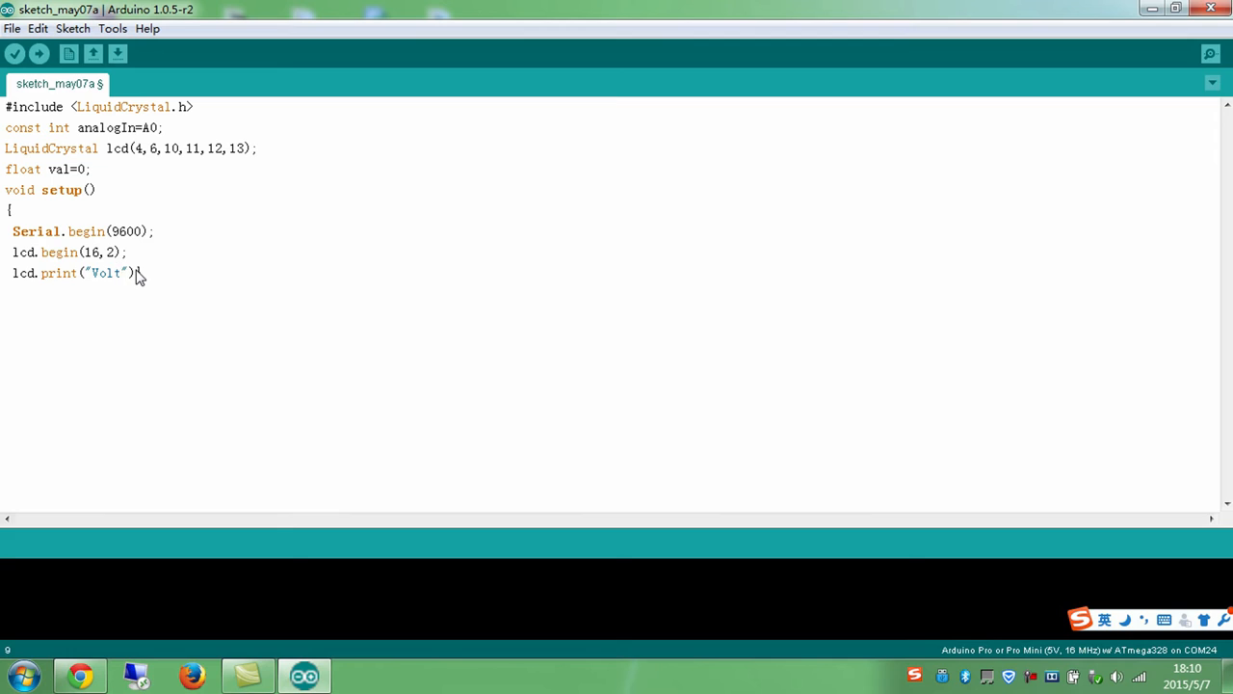
type("age Value")
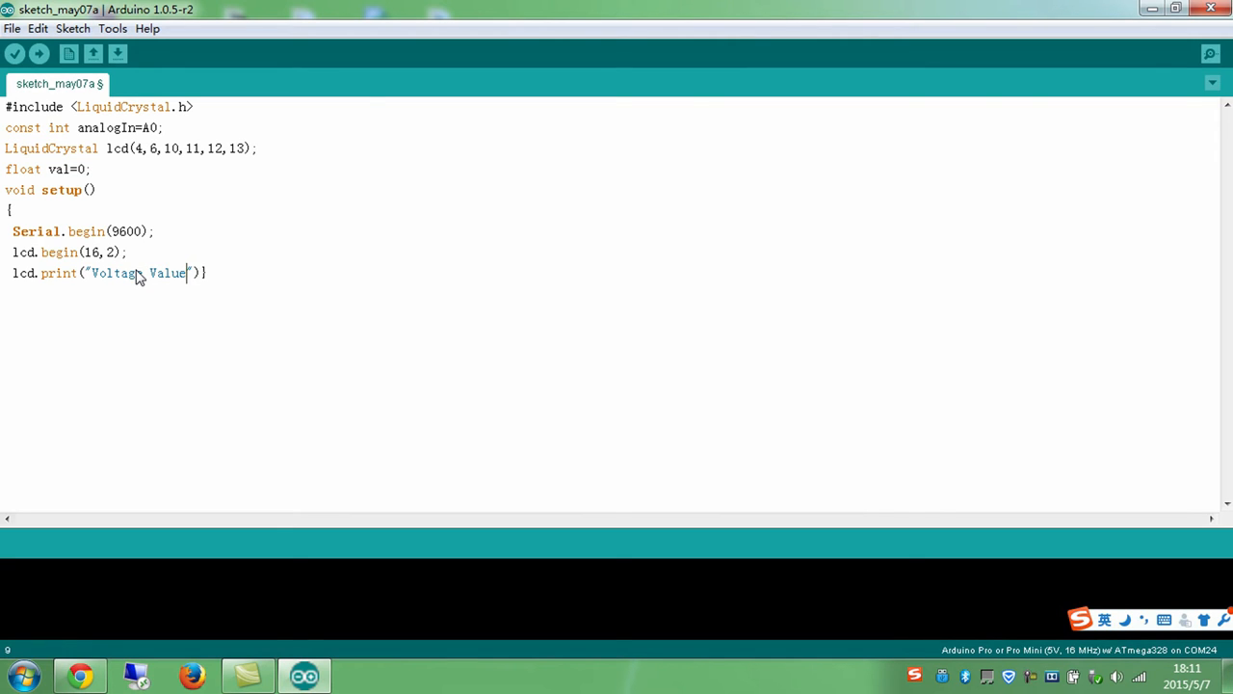
type(":")
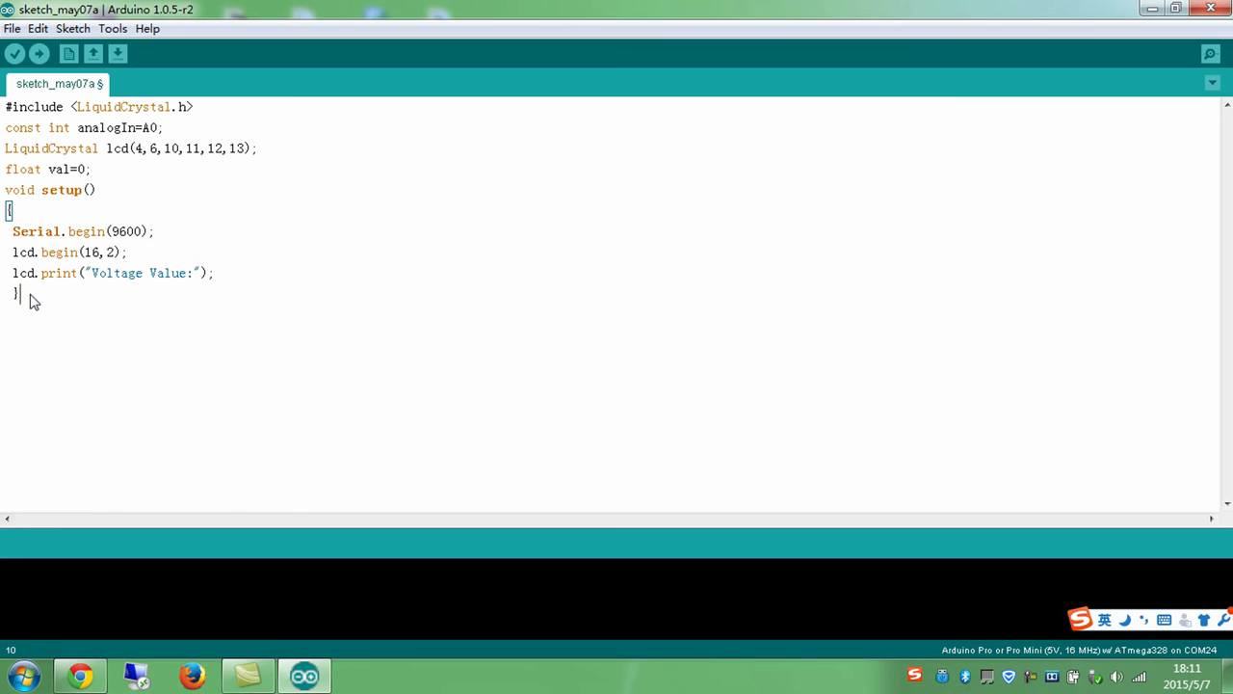
- Write void loop() with val=analogRead(analogIn); as its first line
type("void loop")
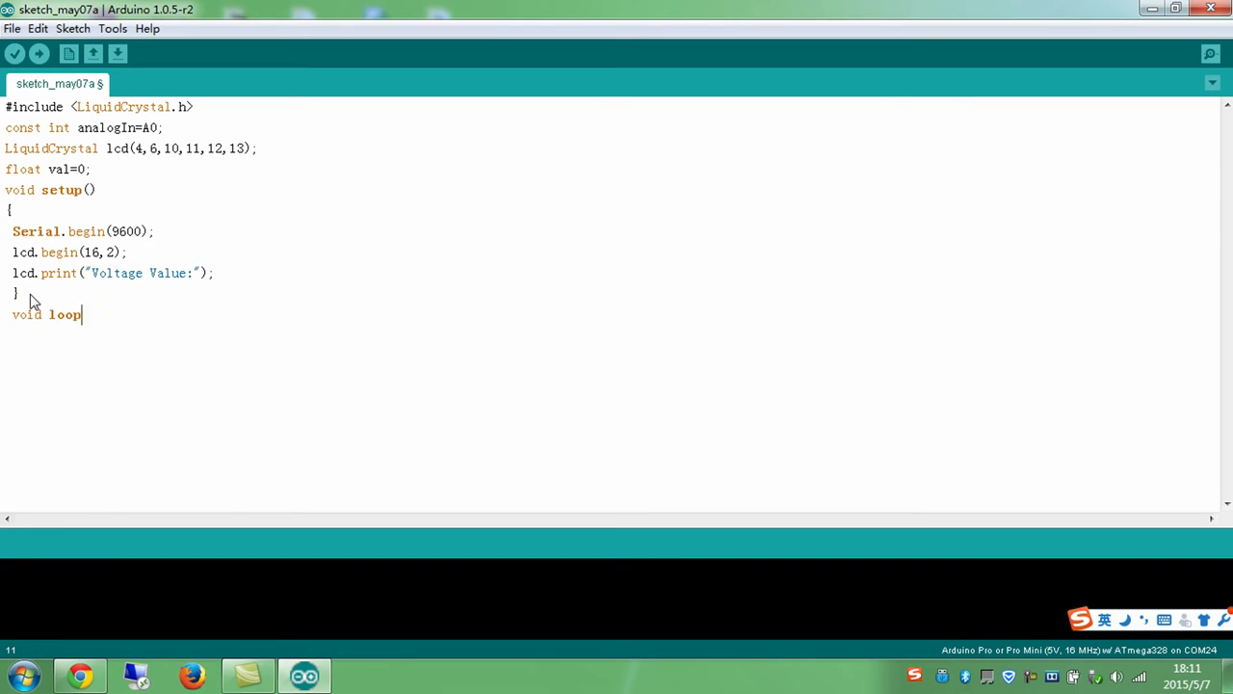
type("()")
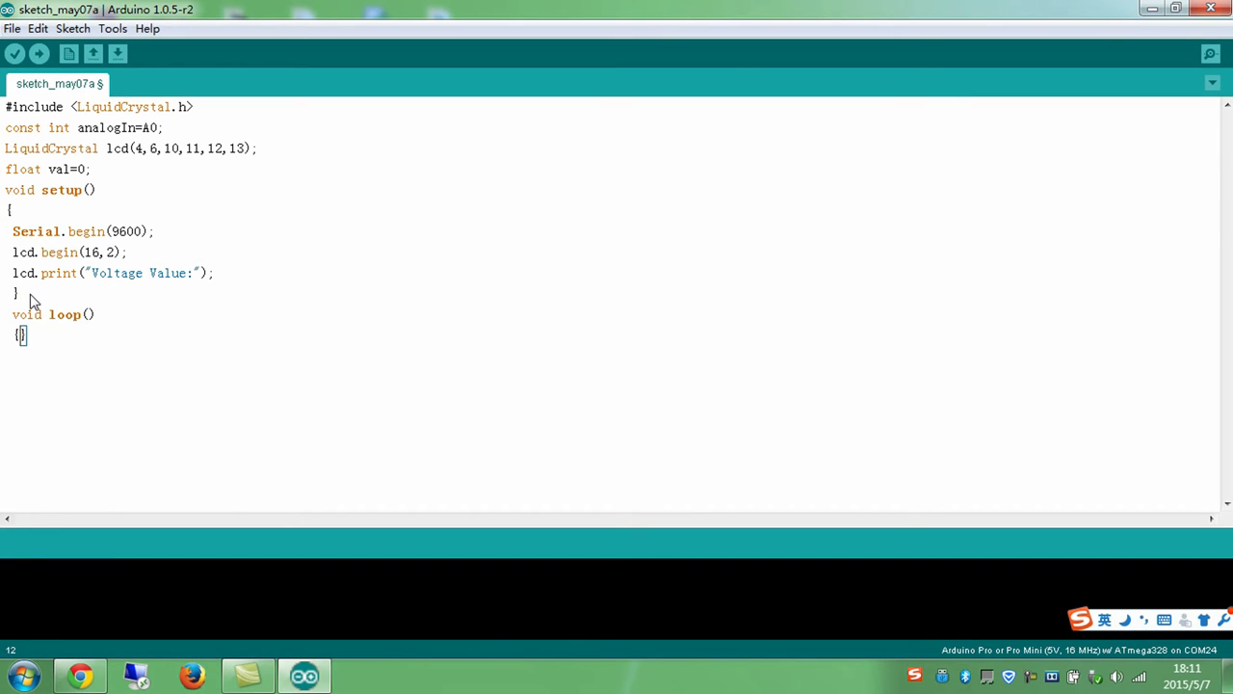
type("val=analog")
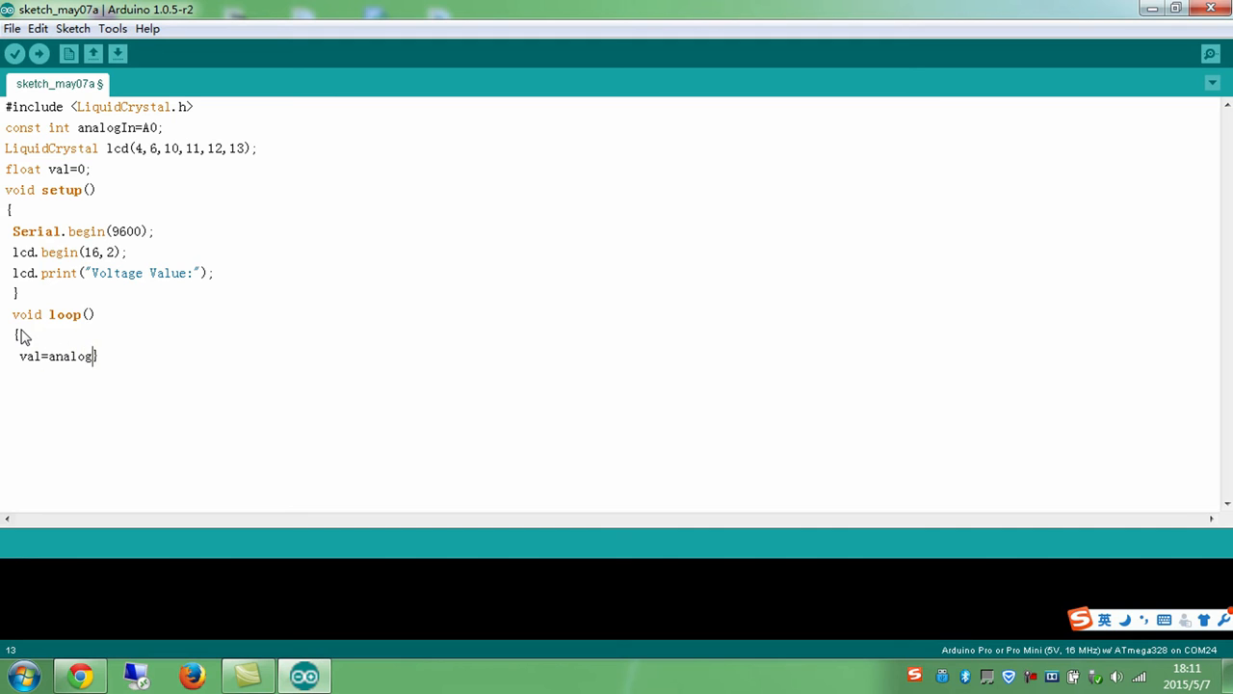
type("Read()")
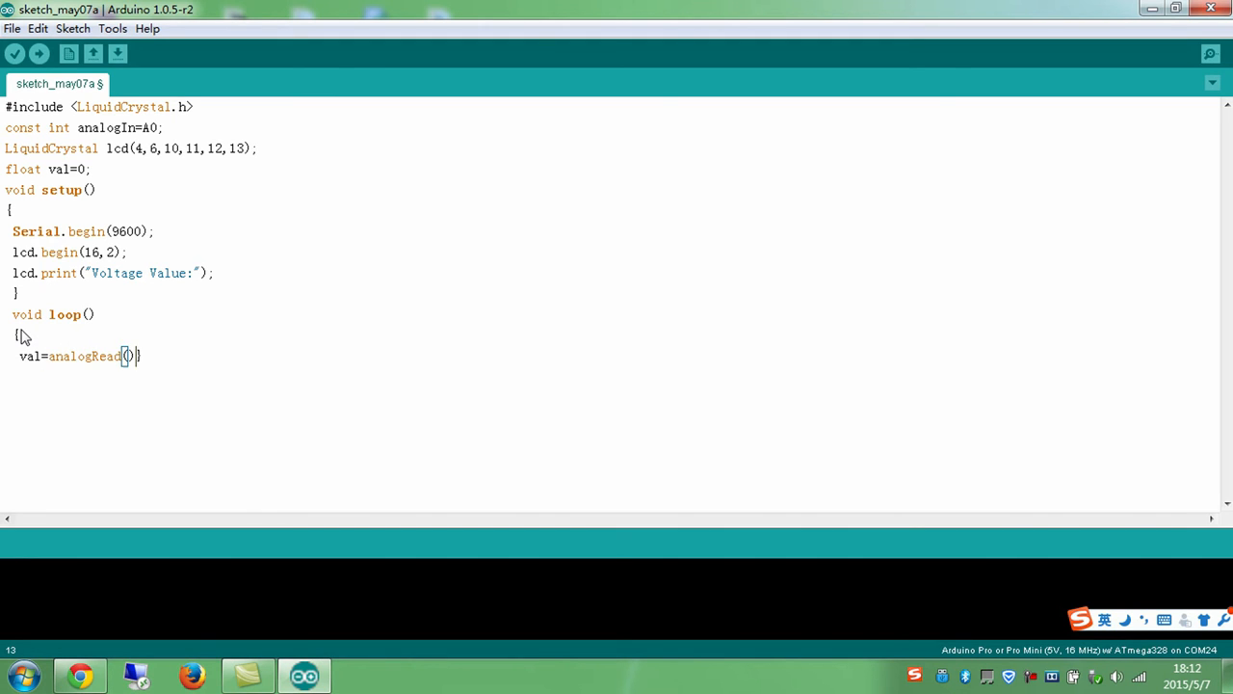
type("analogIn")
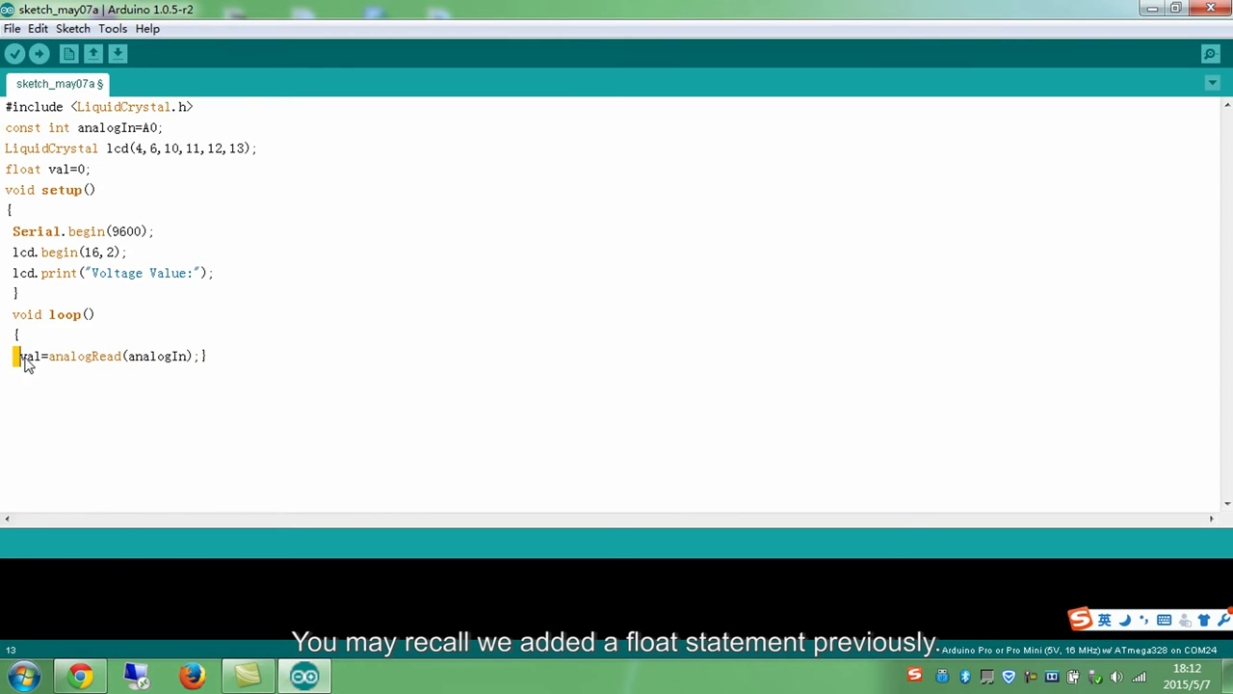
double_click(29, 355)
type("val=val/")
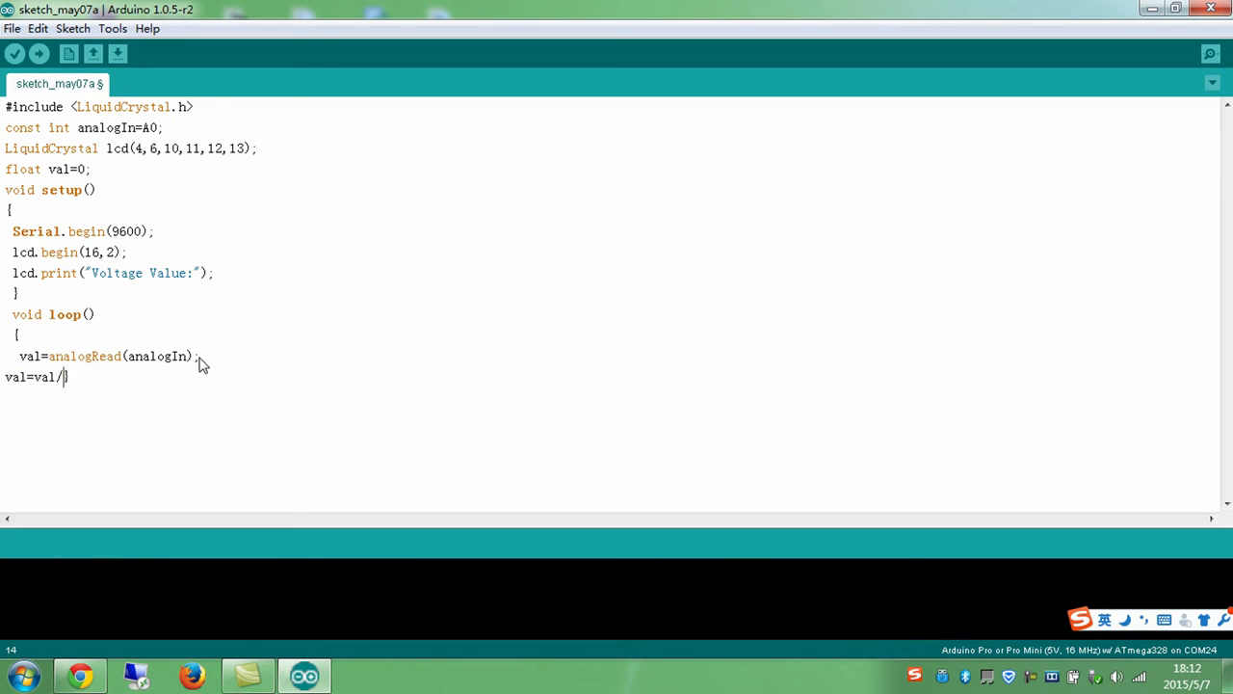
- Finish the line val=val/1024*5.0; and highlight the conversion formula
type("1024*")
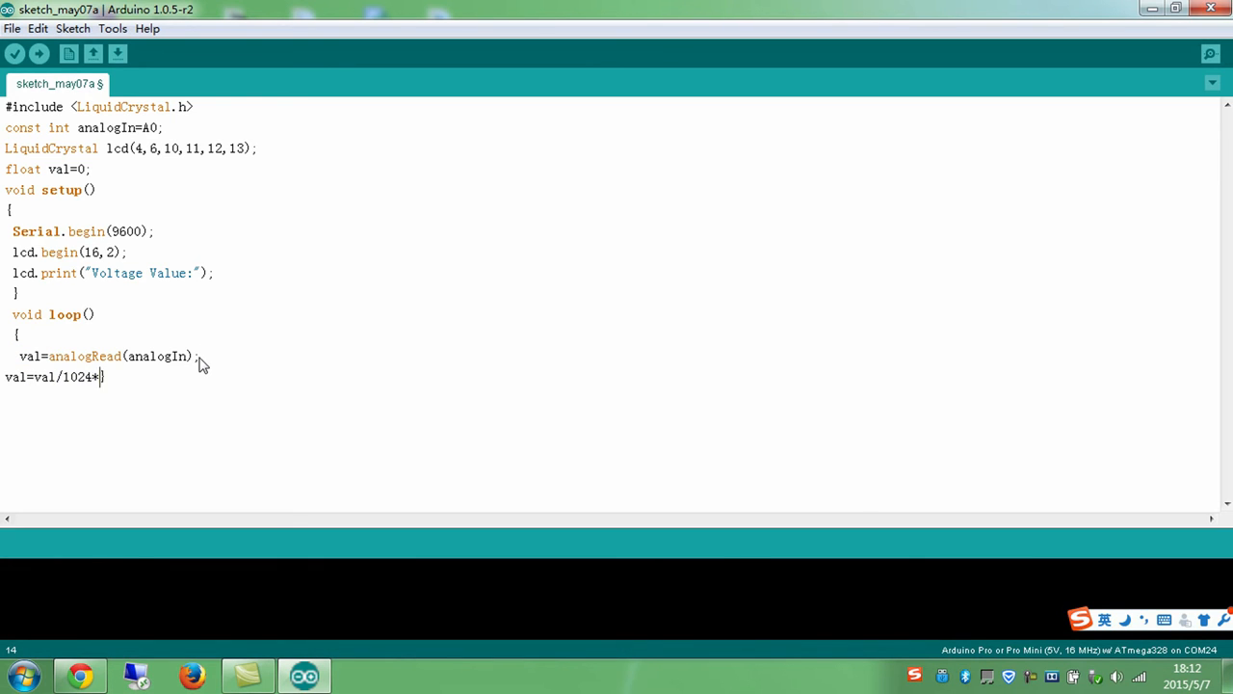
type("5.0;}")
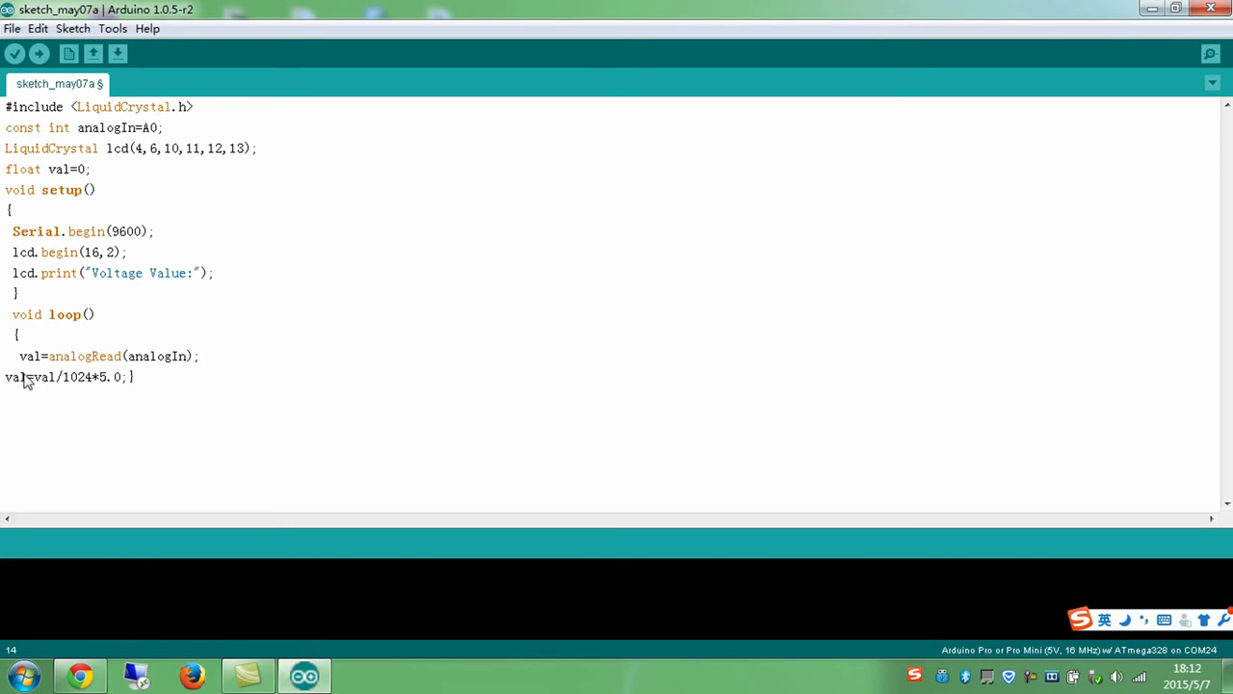
double_click(65, 377)
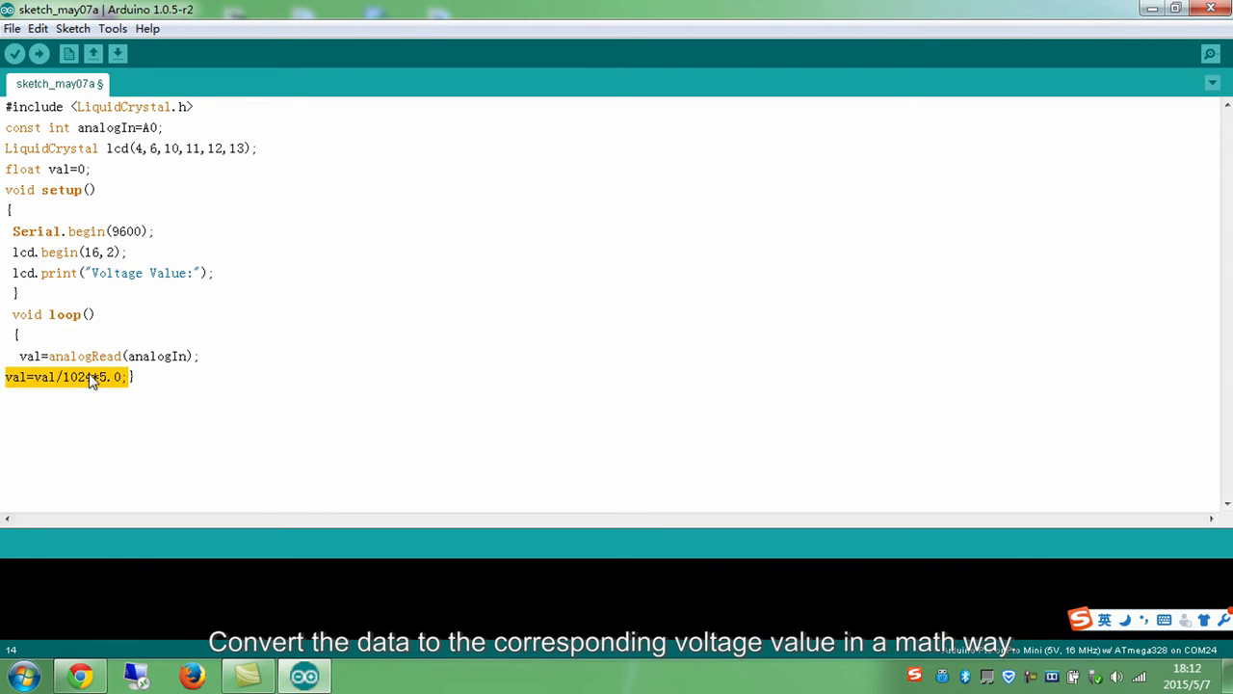
mouse_move(98, 395)
type("Serial}")
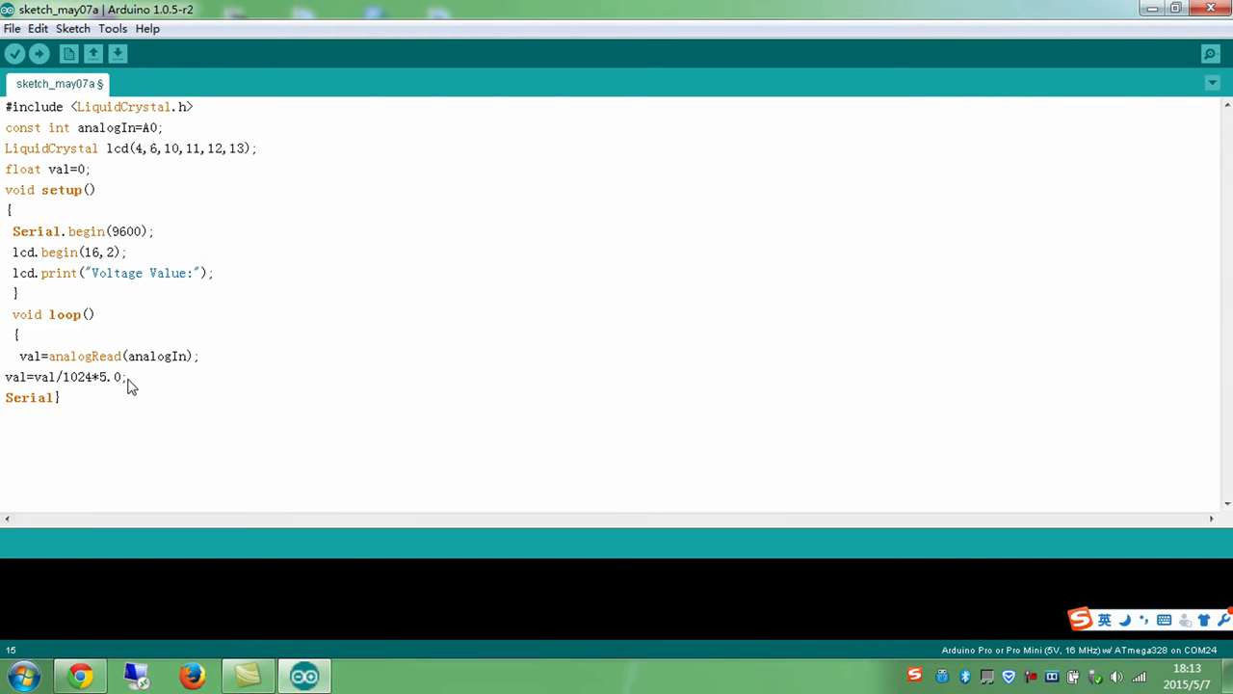
- Add Serial.print(val);, Serial.print("V"); and Serial.println(); lines to loop
type(".print()")
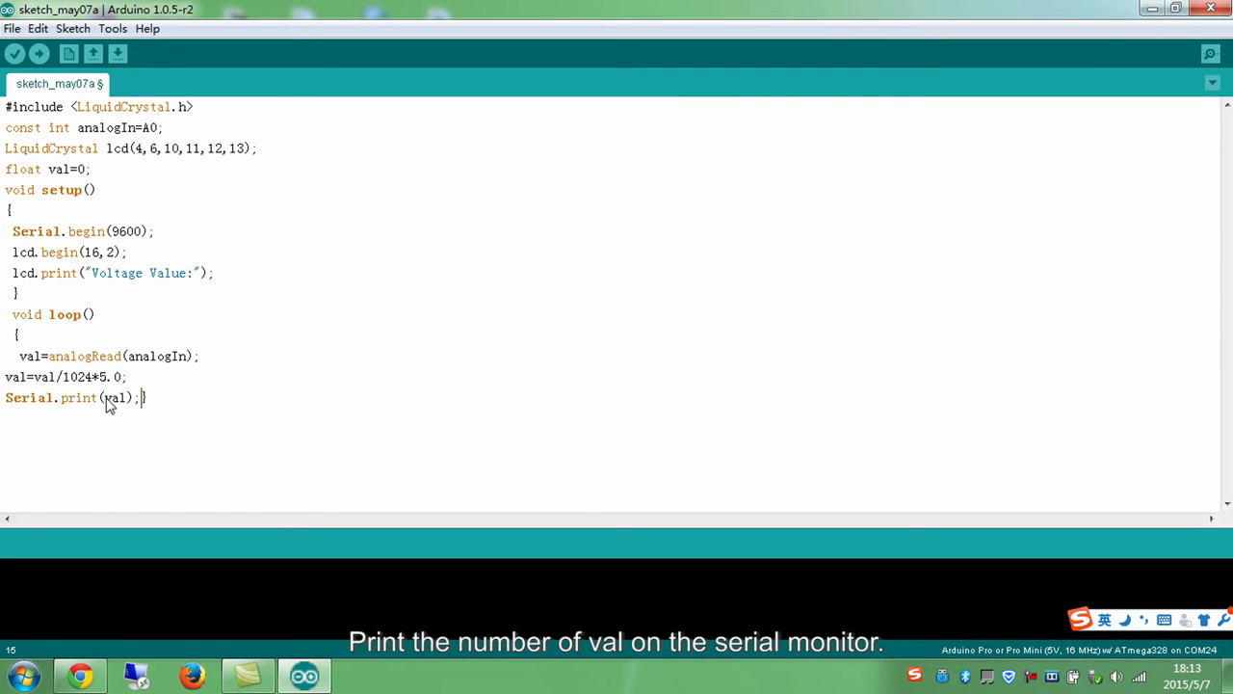
double_click(115, 397)
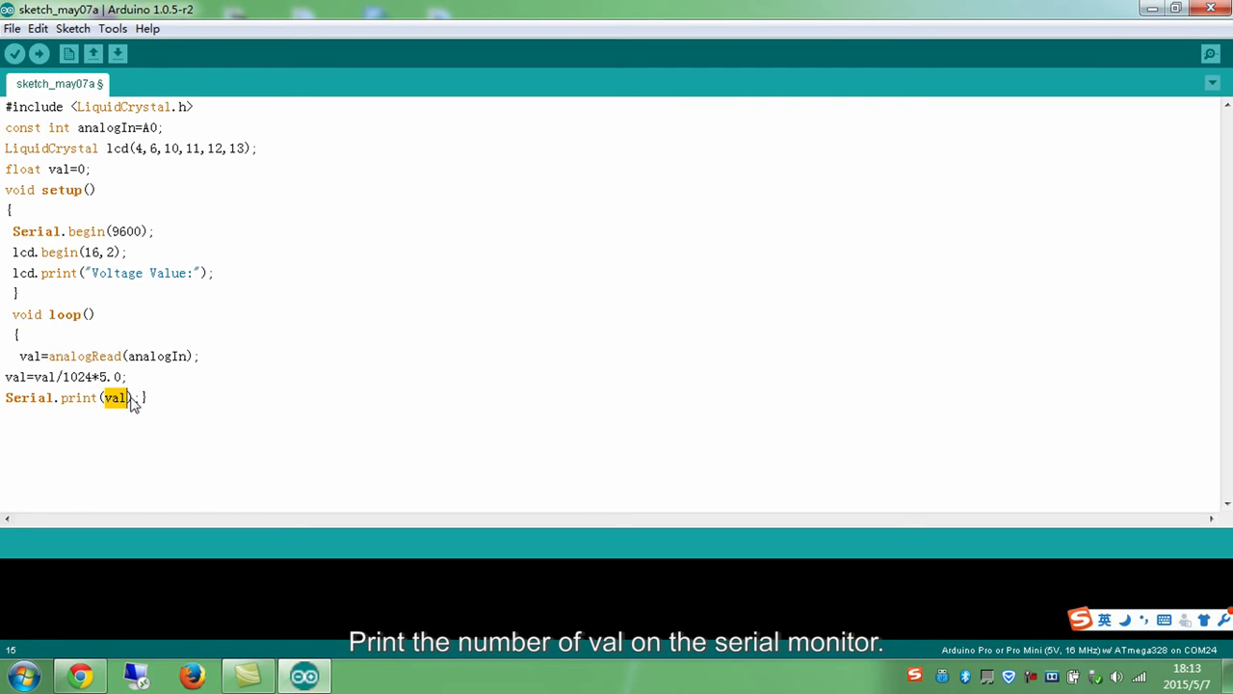
type("Serial.print(\"V\");}")
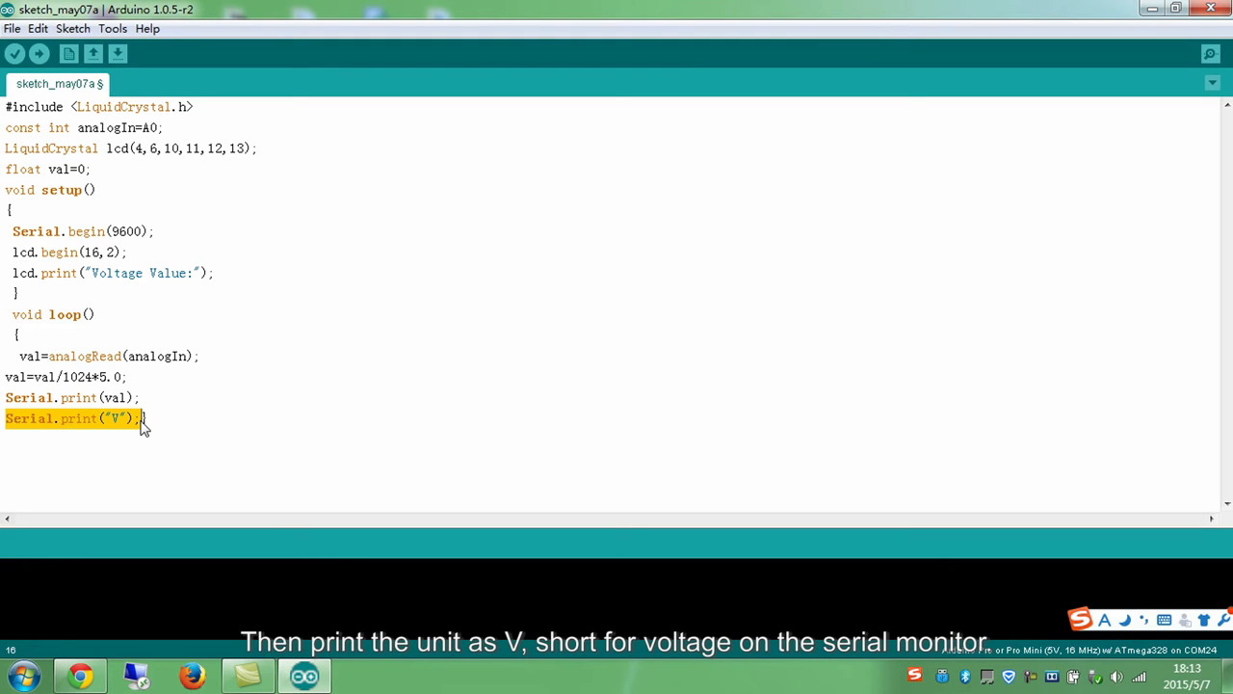
left_click(143, 418)
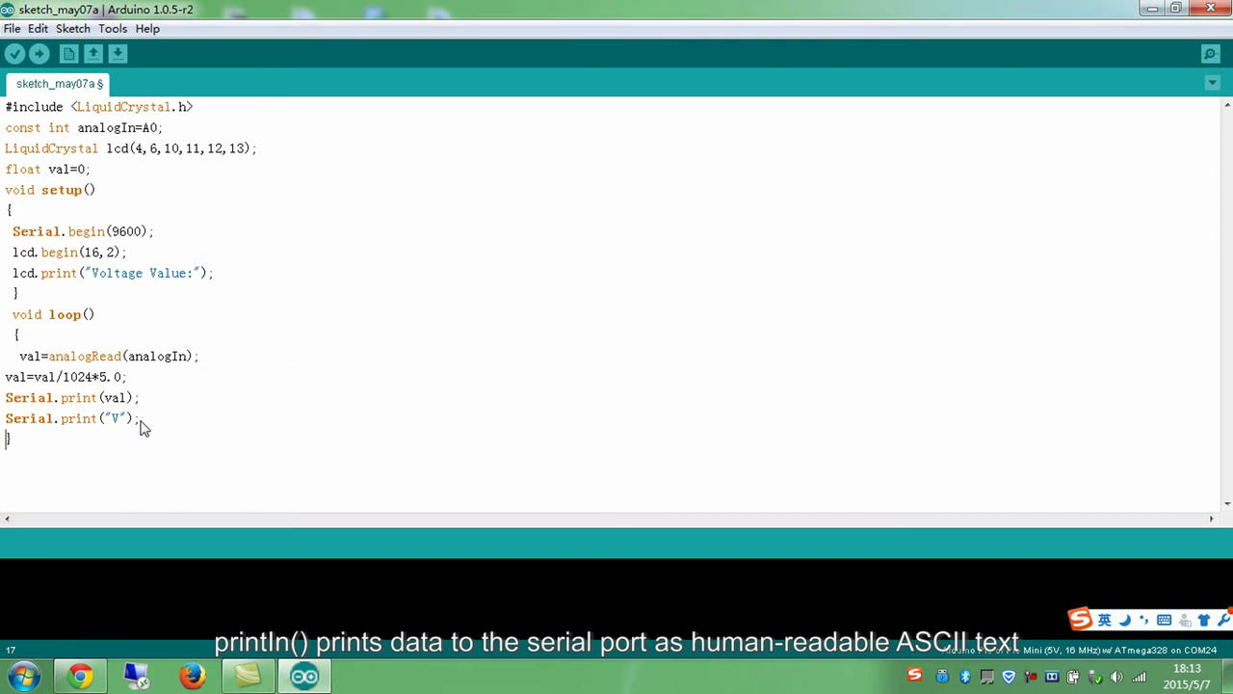
type("S")
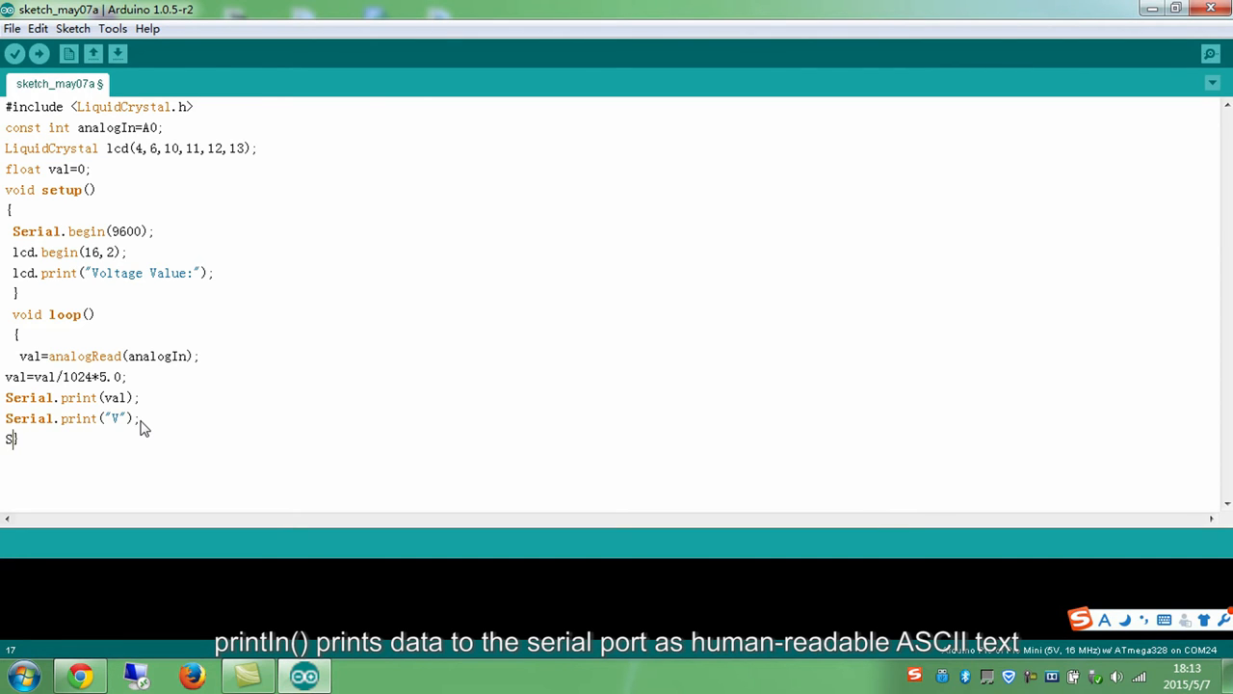
type("erial.pri")
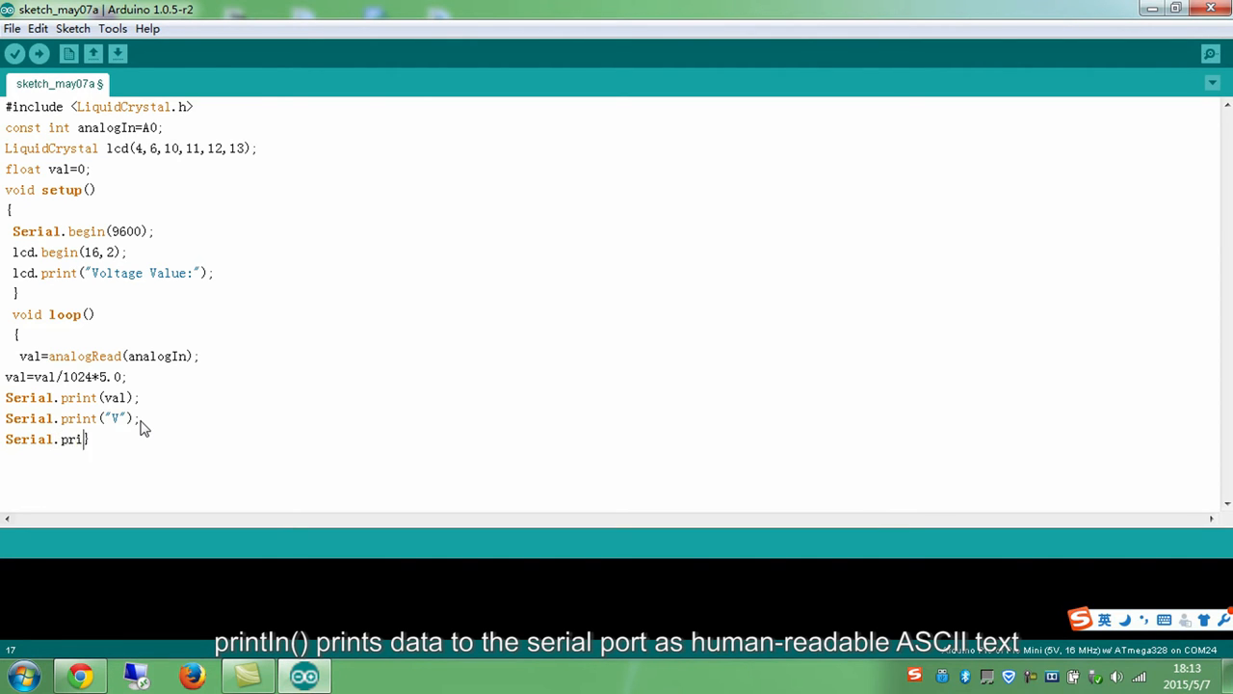
type("ntln();}")
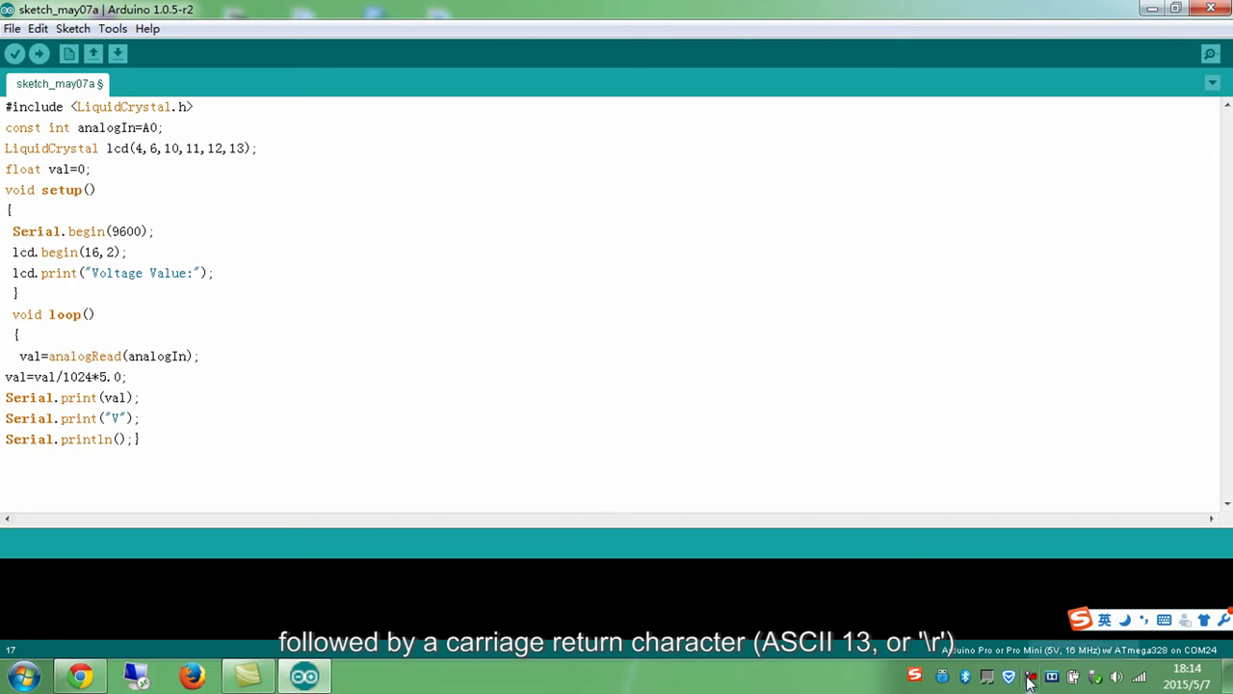
mouse_move(337, 471)
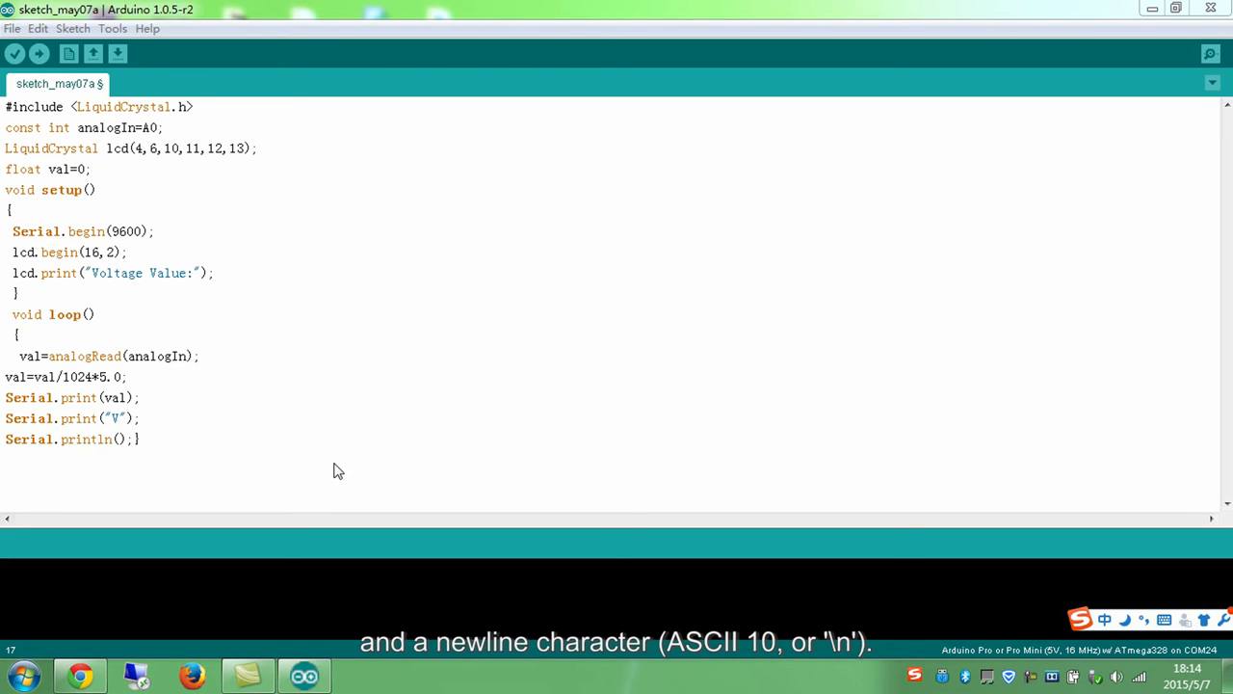
mouse_move(58, 448)
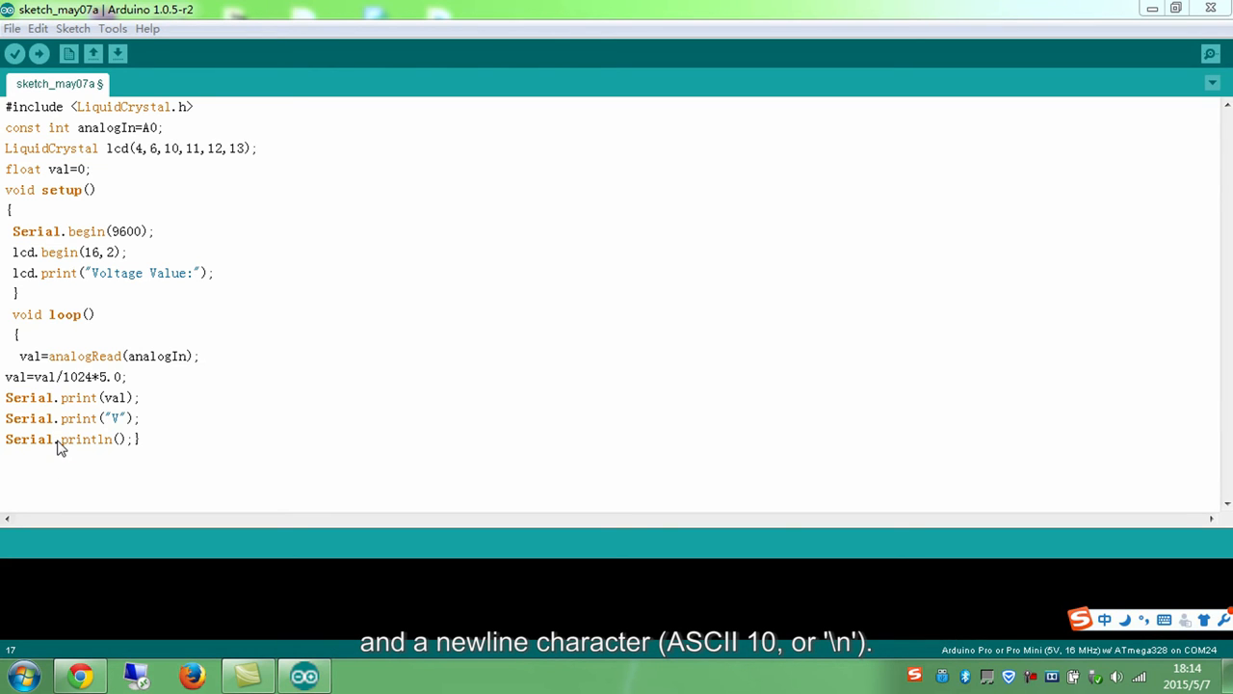
double_click(86, 438)
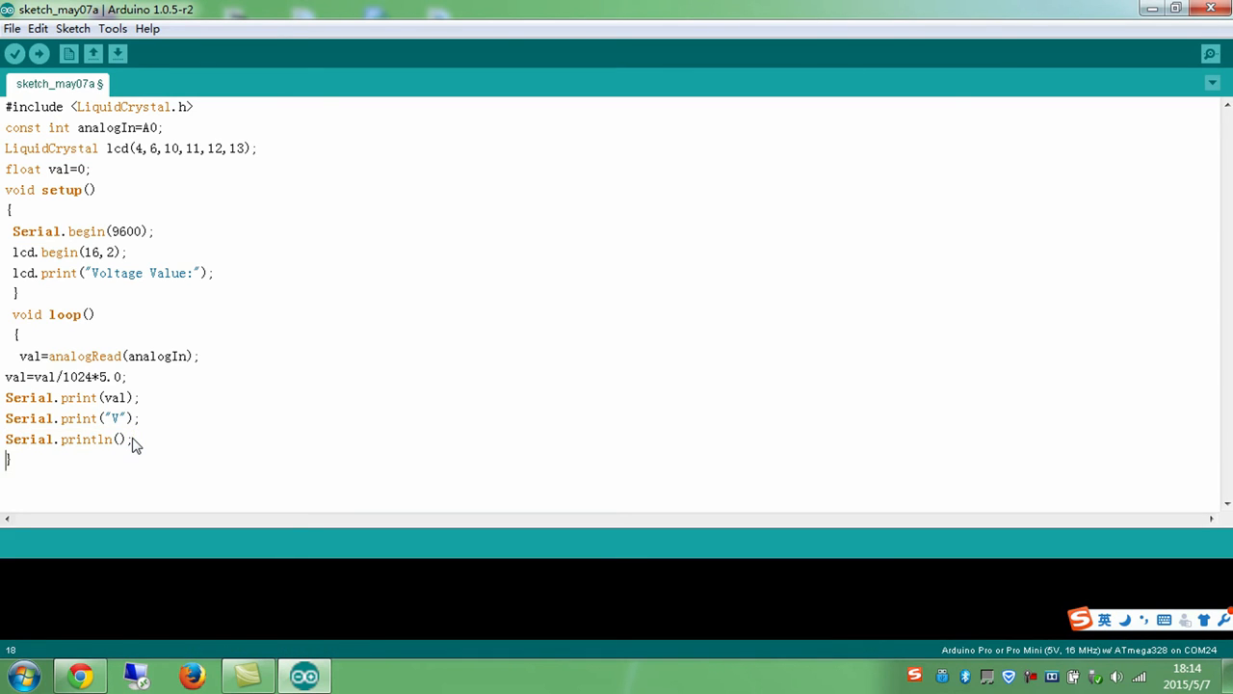
- Add lcd.setCursor(6,1);, lcd.print(val);, lcd.print("V"); and delay(200); to loop
type("lcd.setCursor(6,1);")
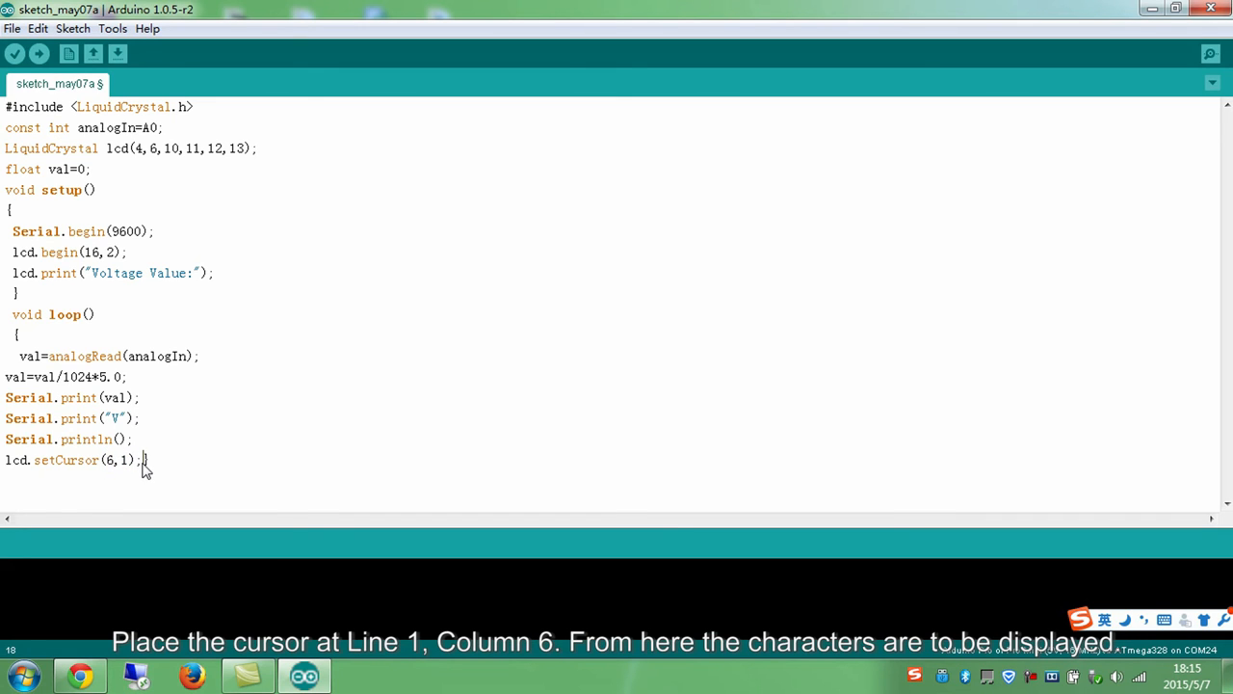
type("lcd.print")
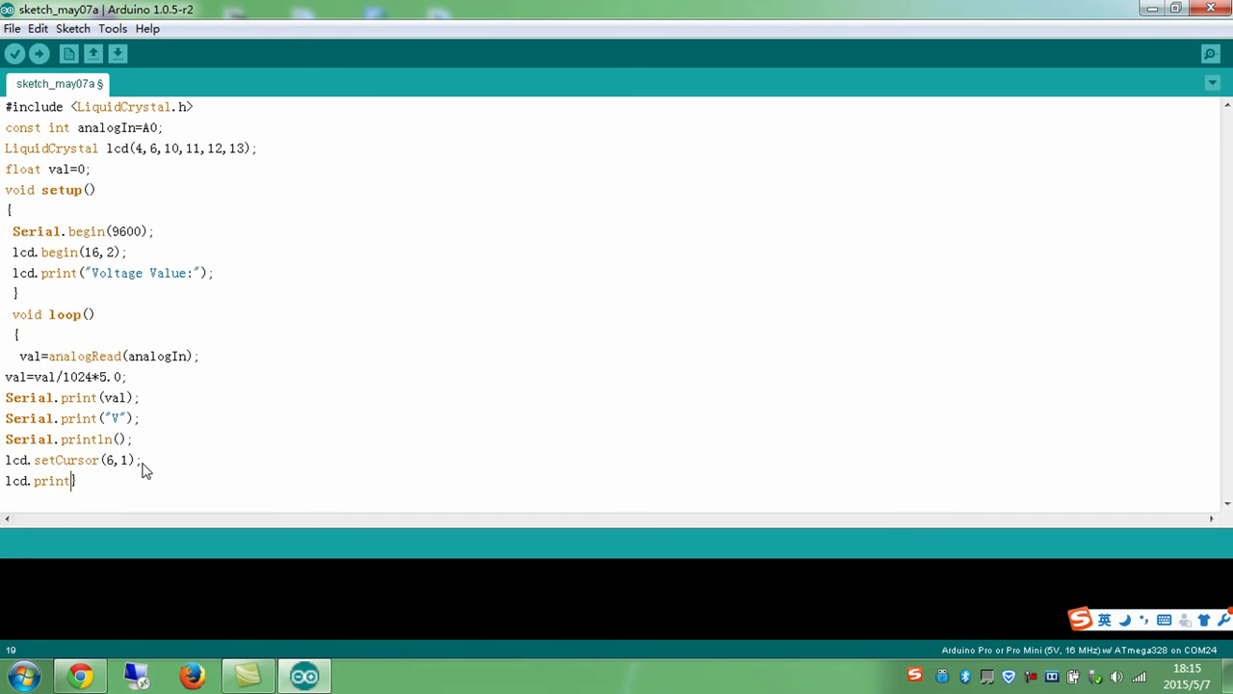
type("(val);")
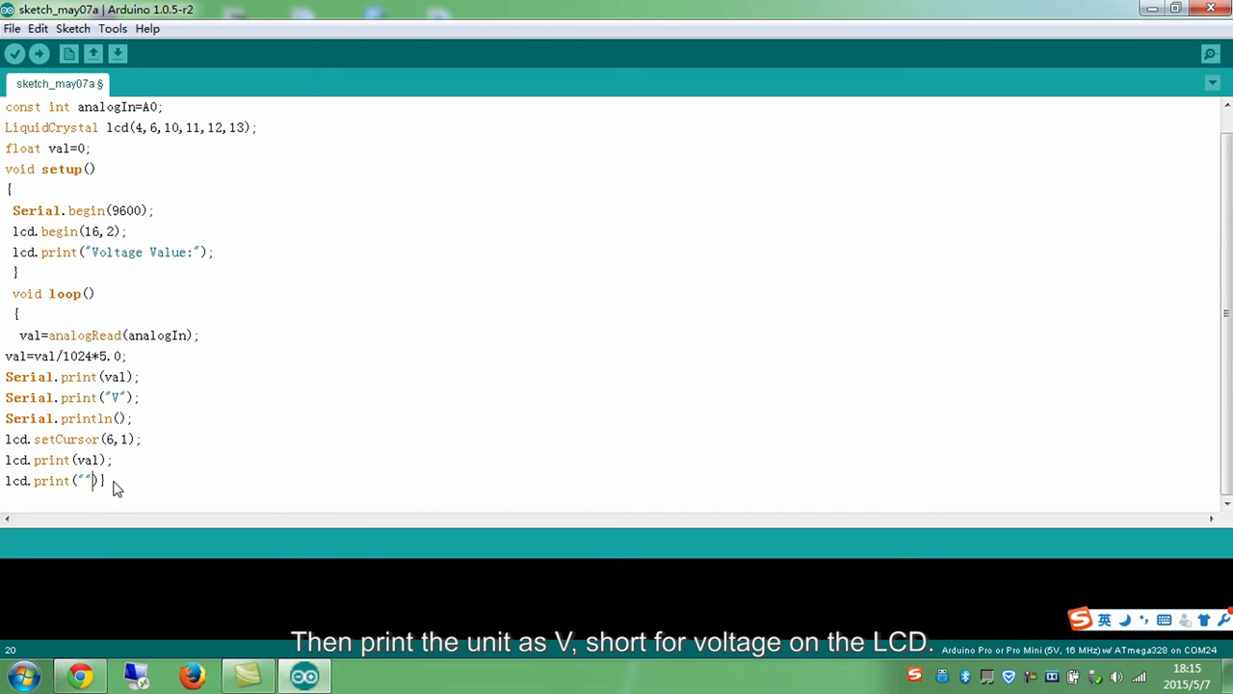
type("V")
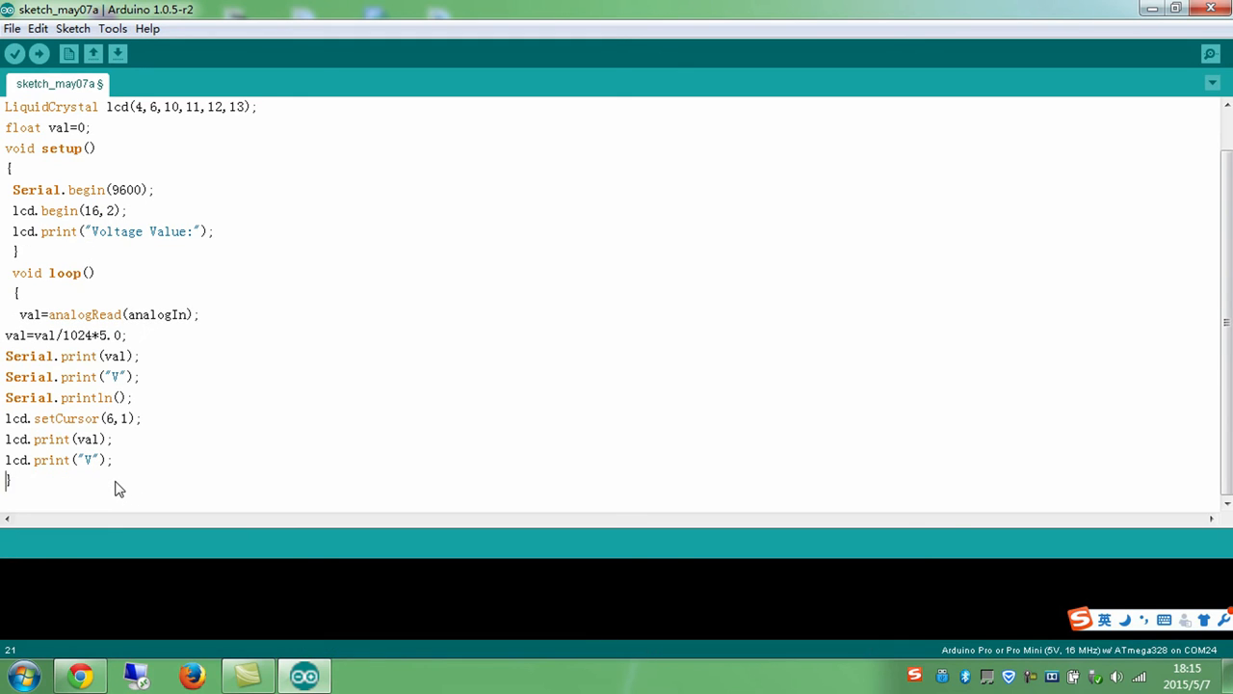
type("delay(200);")
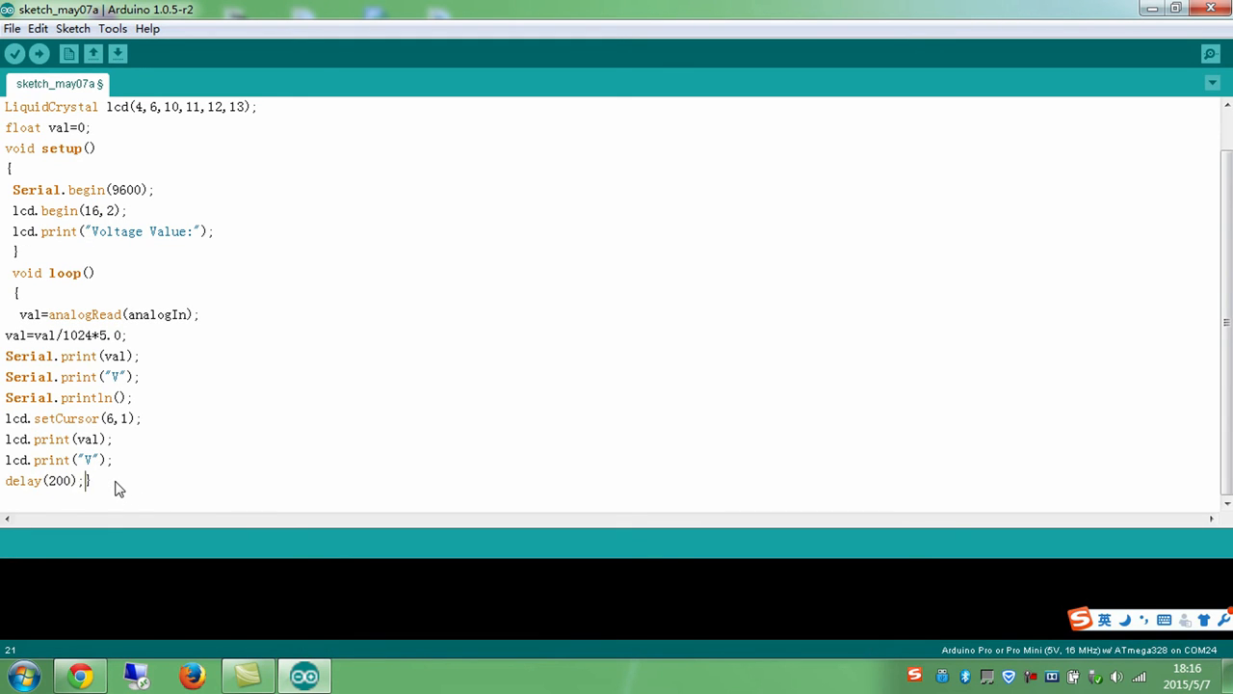
key("Return")
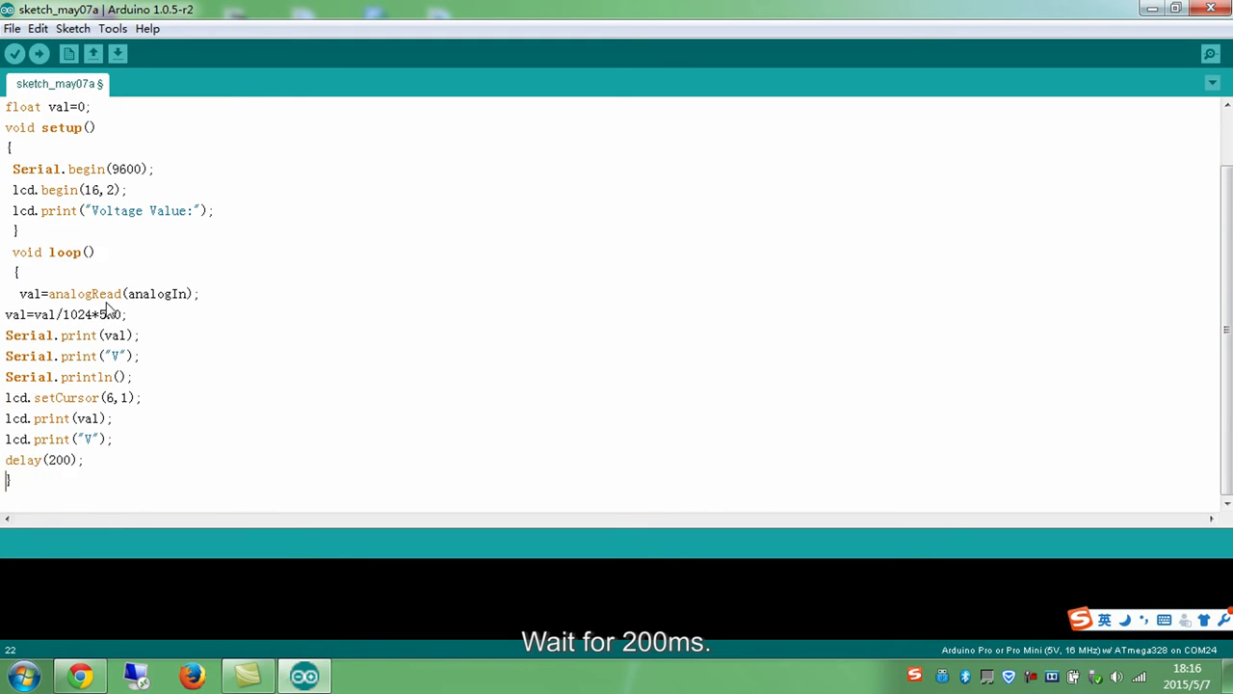
- Verify the sketch, which compiles to 5,788 bytes, then start Upload to the board
left_click(15, 53)
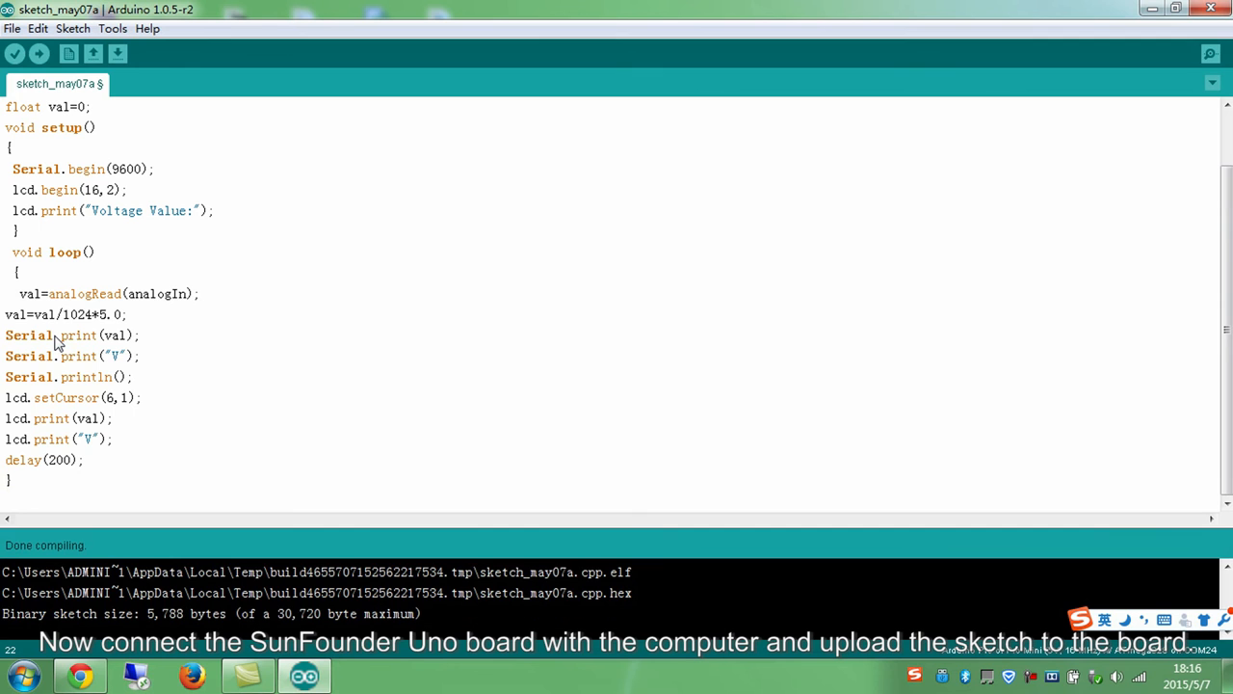
left_click(39, 53)
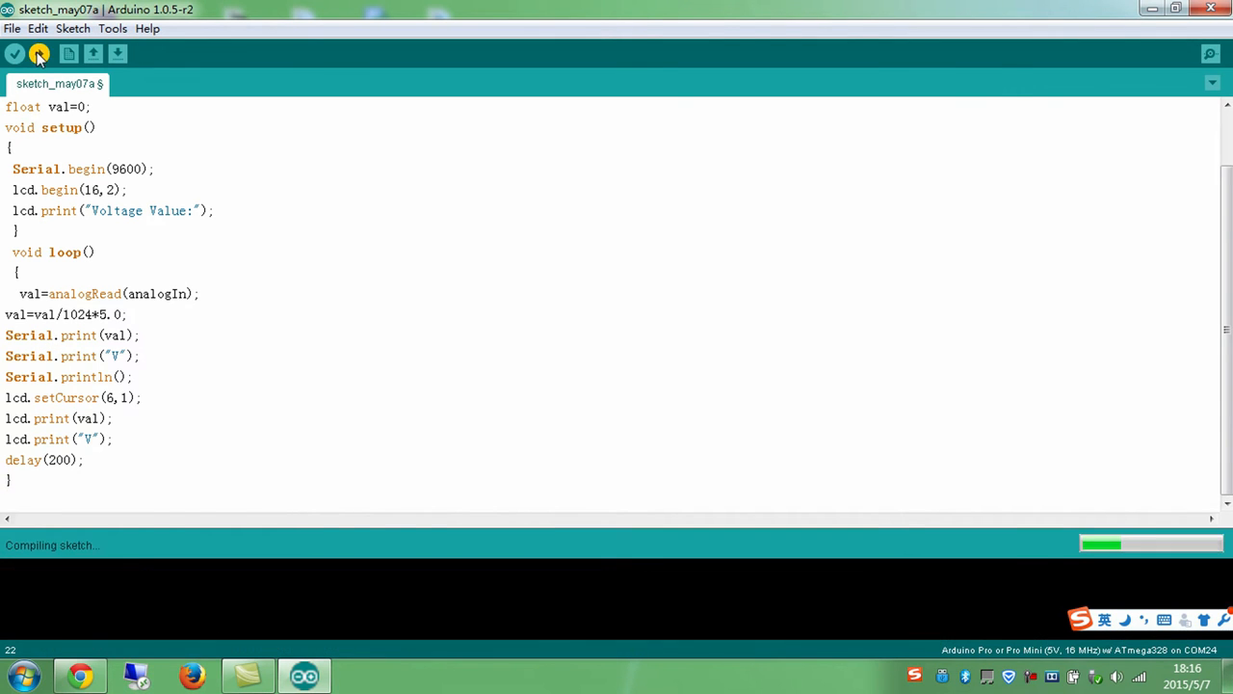